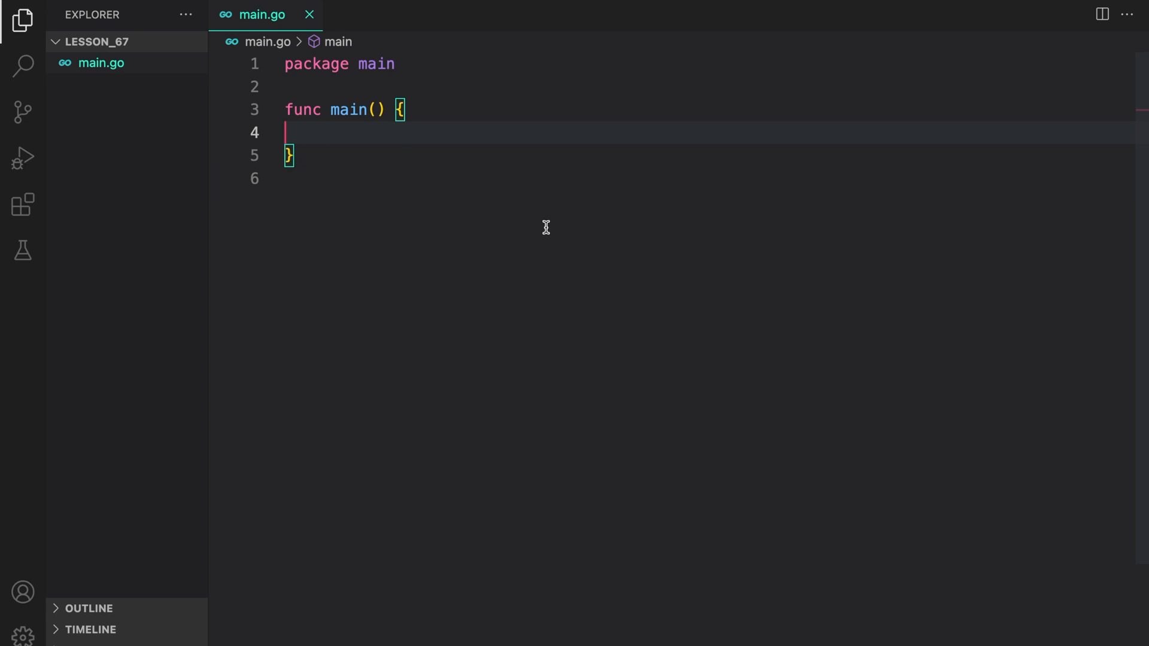
Declare var counter int and a for range 10 loop launching go func(){ counter++ }() goroutines.
{"action": "key", "text": "Tab"}
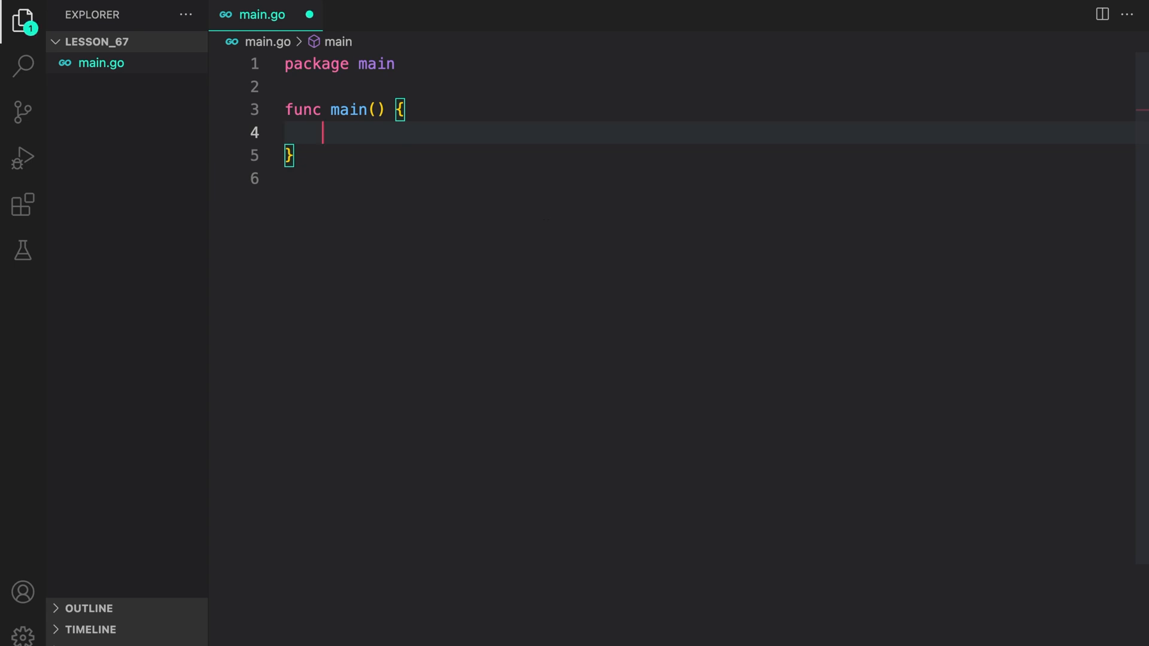
{"action": "type", "text": "var counter int"}
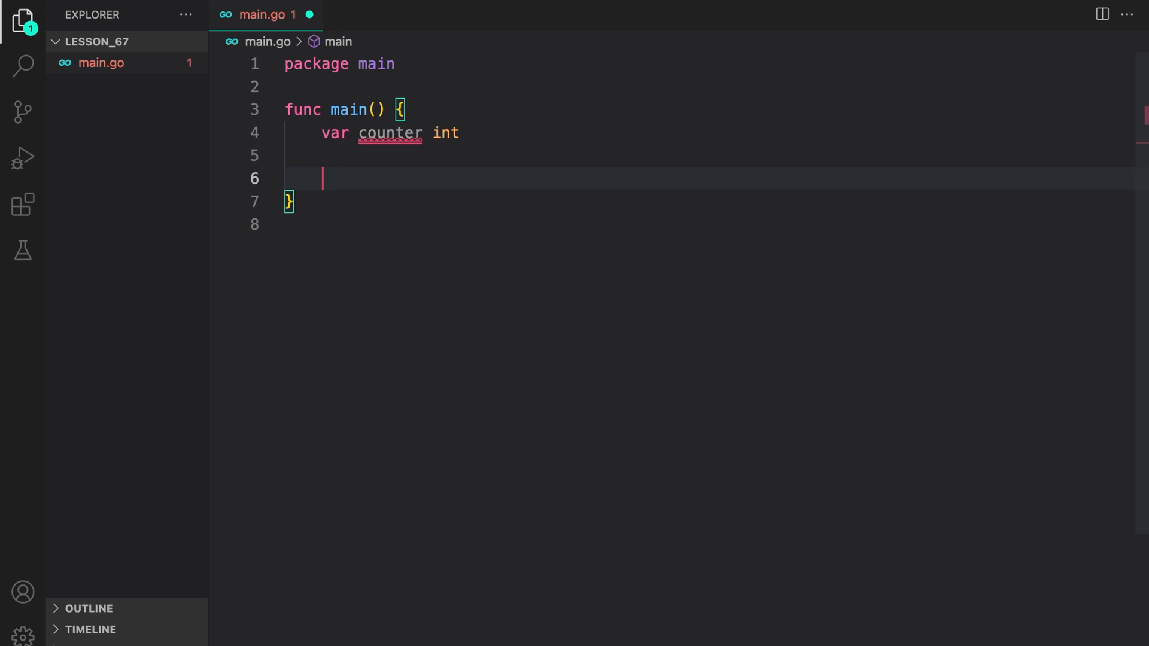
{"action": "type", "text": "for range 10 {"}
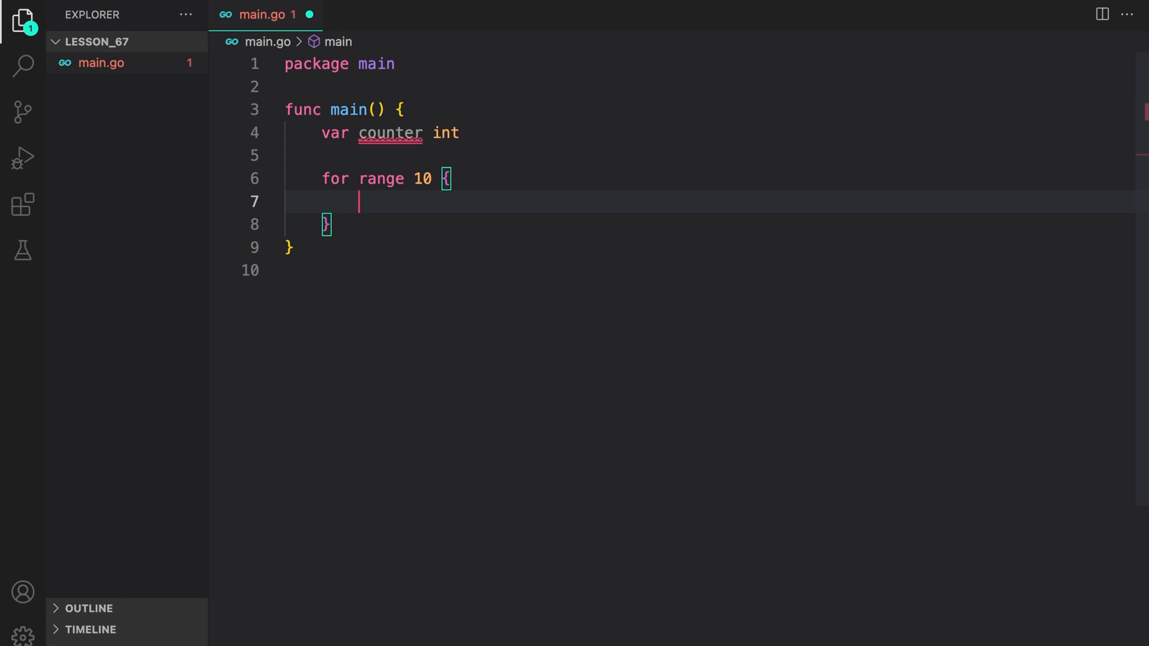
{"action": "type", "text": "go"}
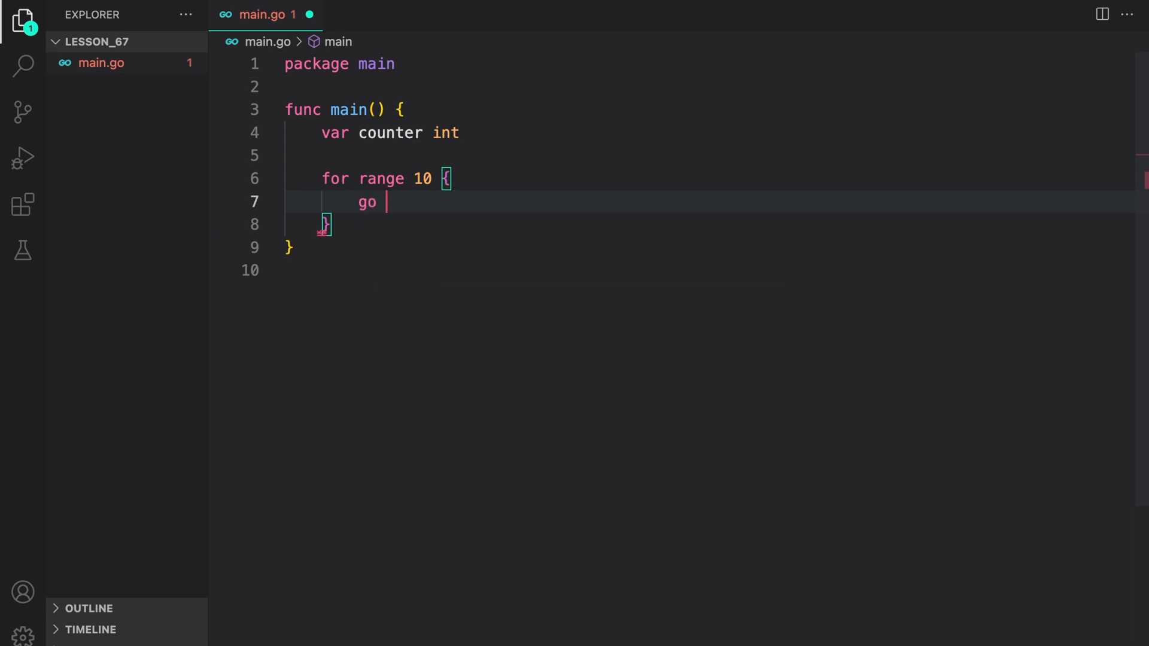
{"action": "type", "text": "func"}
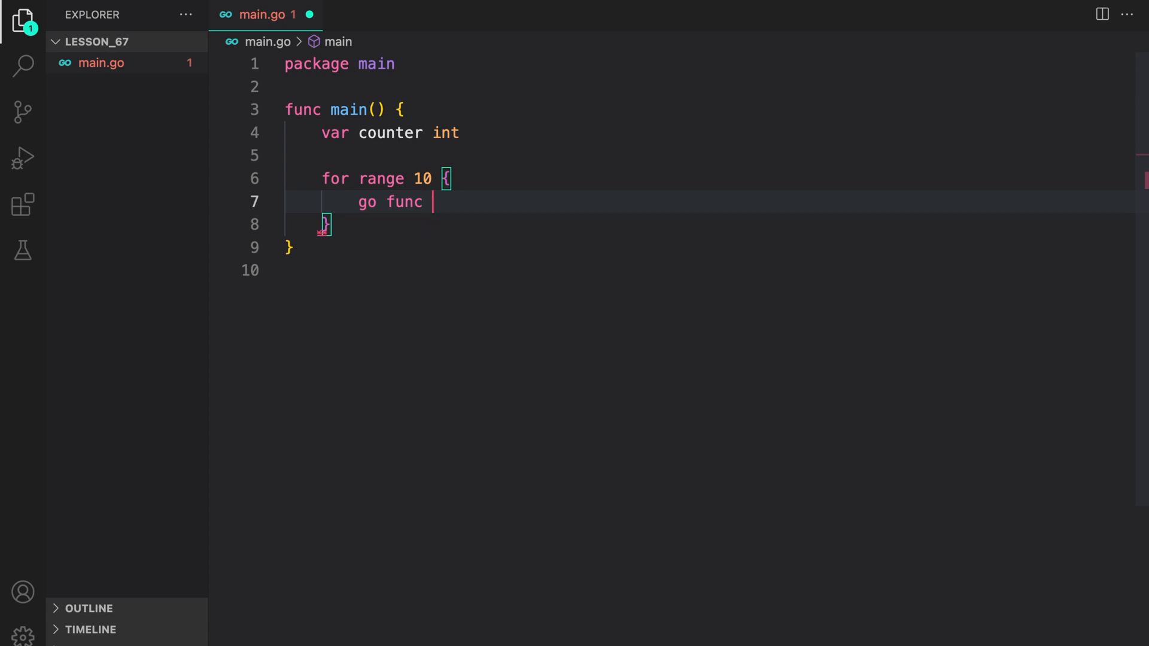
{"action": "type", "text": "(){}()"}
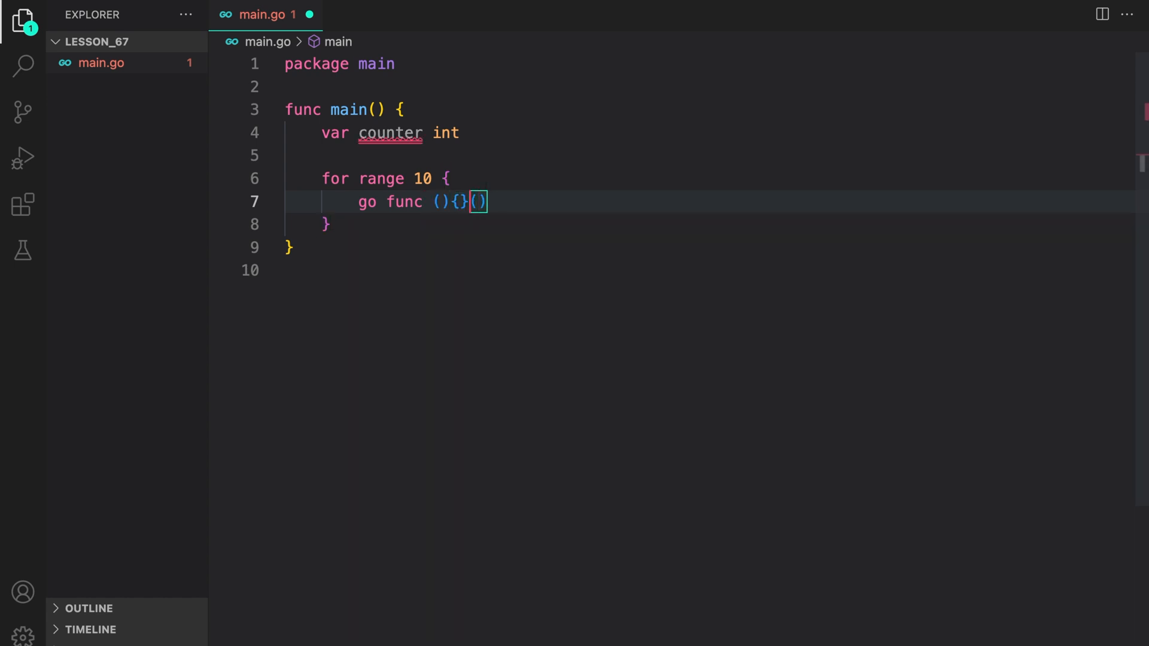
{"action": "key", "text": "Enter"}
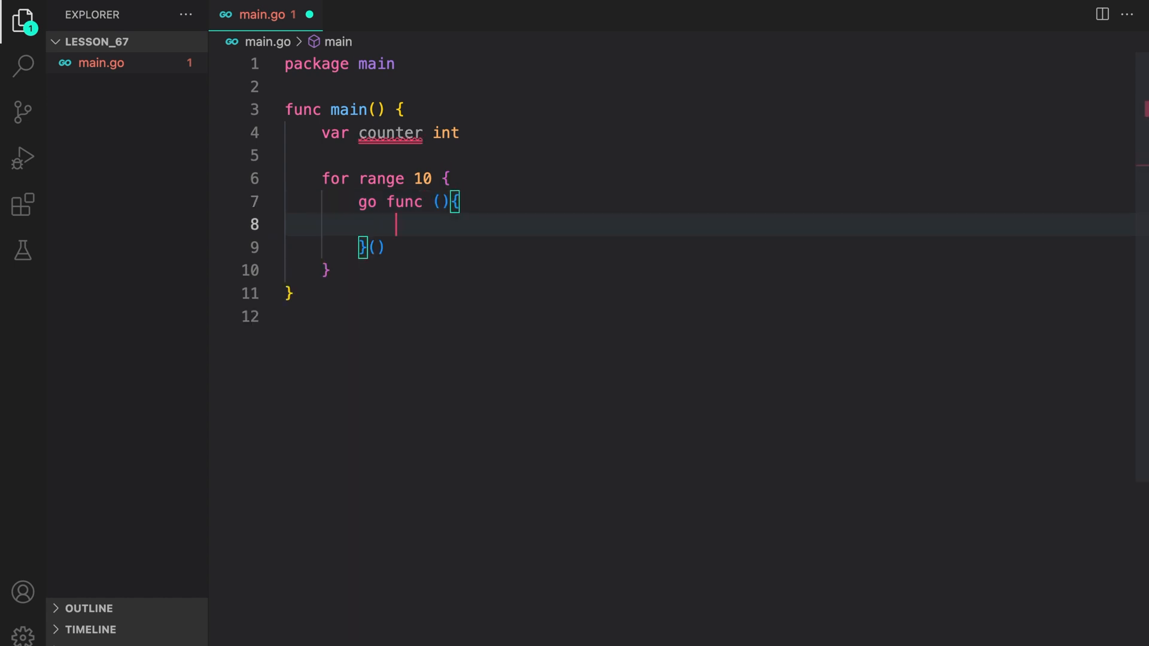
{"action": "type", "text": "counter++"}
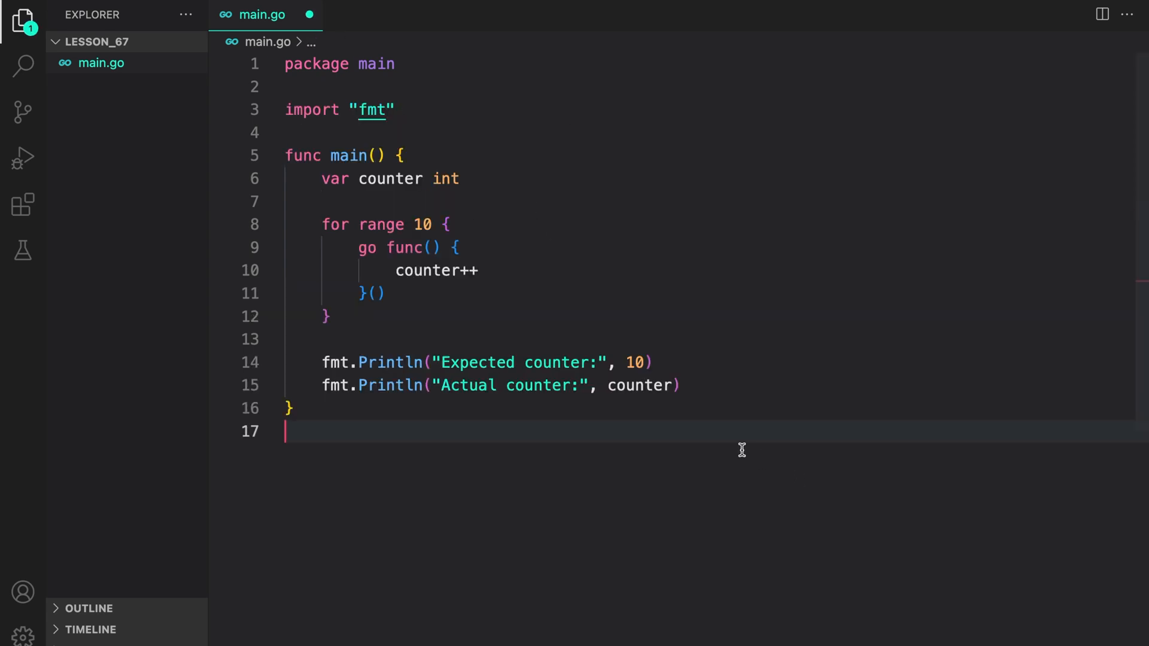
{"action": "mouse_move", "coordinate": [717, 388]}
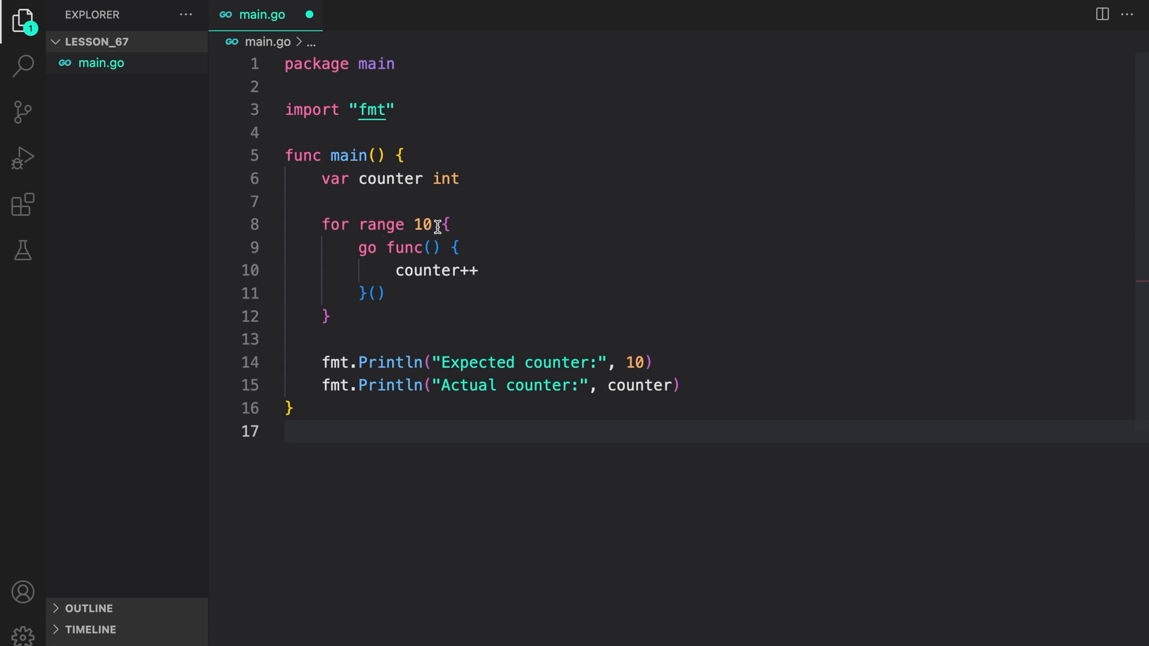
{"action": "mouse_move", "coordinate": [455, 256]}
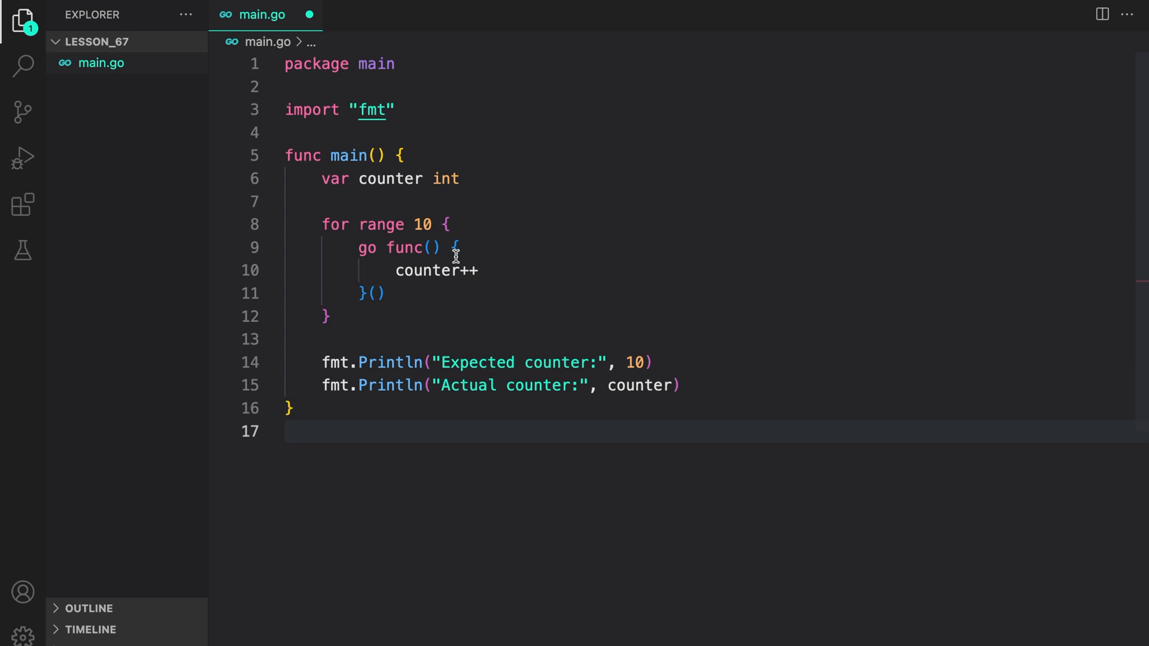
{"action": "mouse_move", "coordinate": [623, 366]}
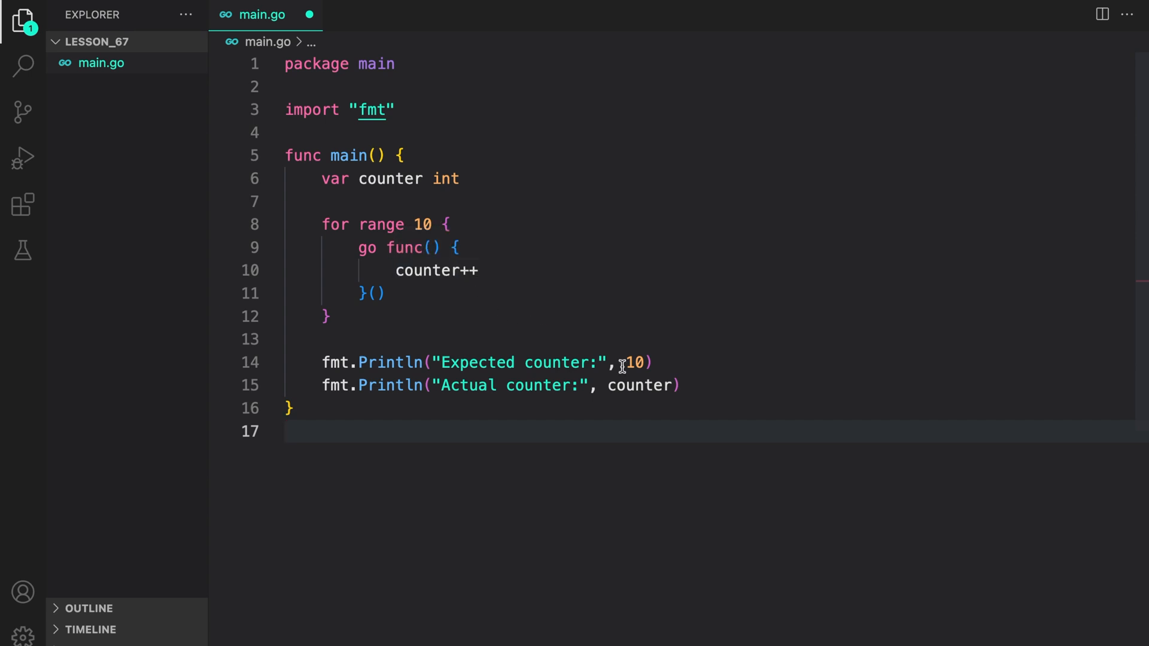
Run go run main.go in the terminal, printing expected and actual counter 10.
{"action": "type", "text": "go run main.go"}
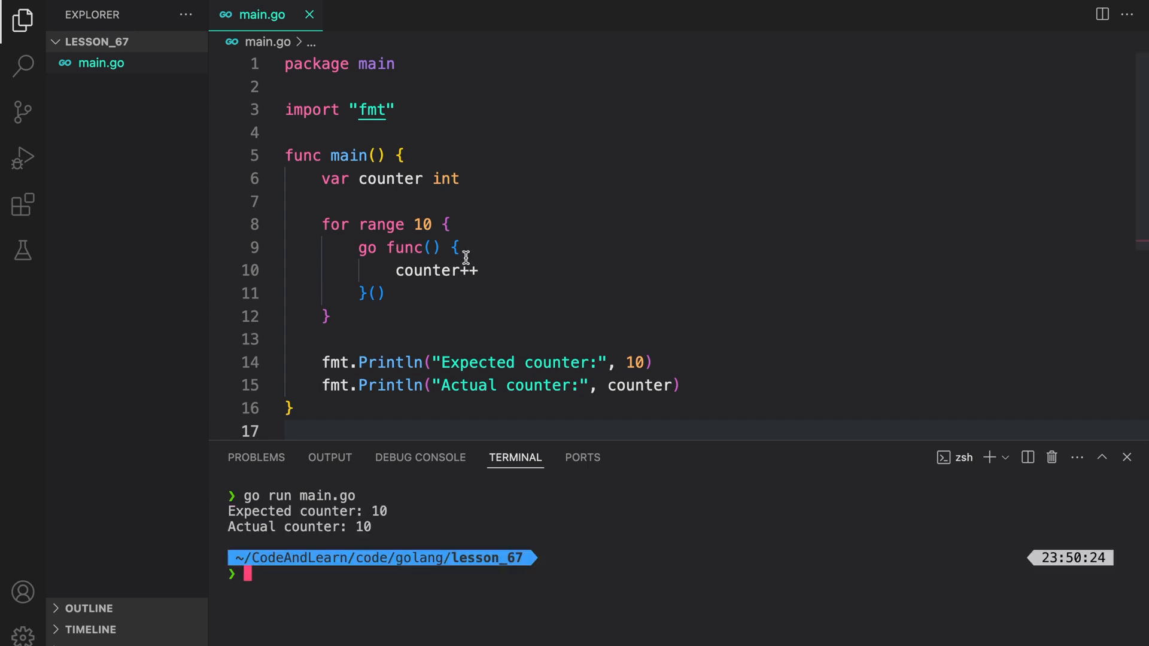
{"action": "mouse_move", "coordinate": [462, 277]}
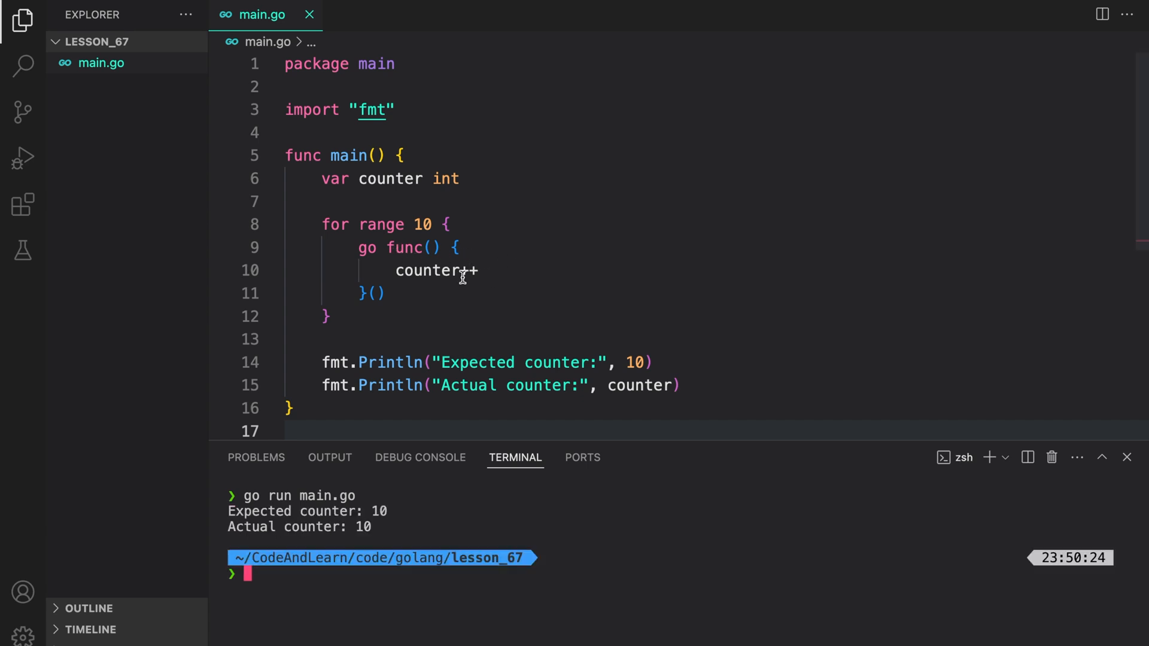
{"action": "mouse_move", "coordinate": [488, 282]}
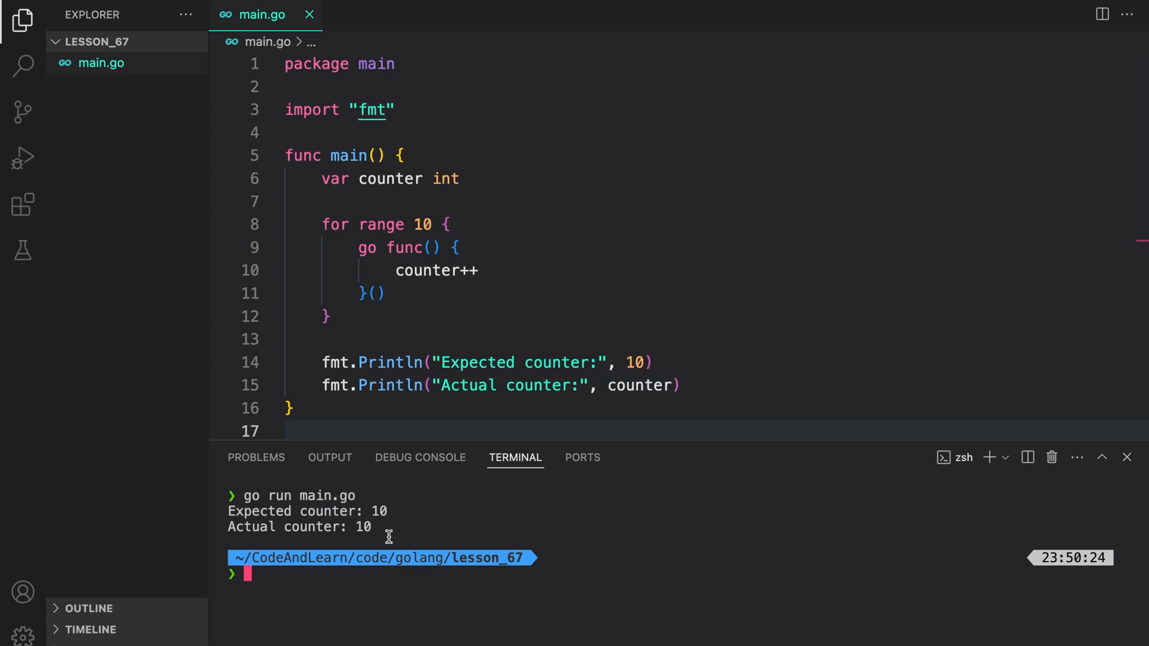
{"action": "mouse_move", "coordinate": [579, 591]}
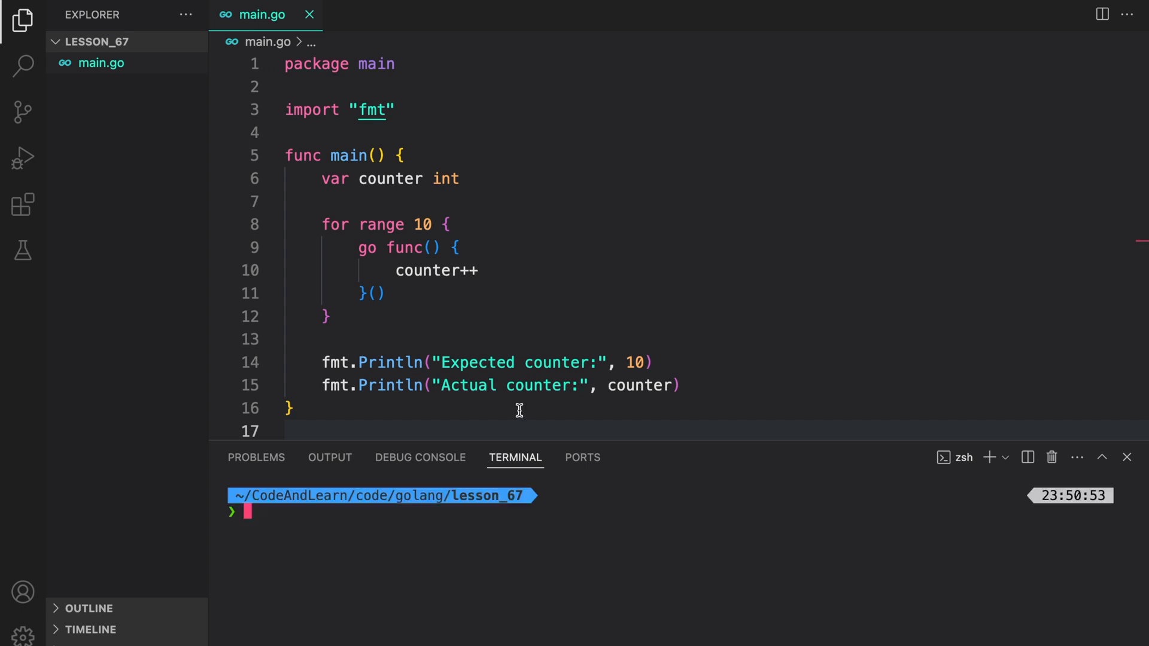
{"action": "mouse_move", "coordinate": [432, 219]}
{"action": "type", "text": "00"}
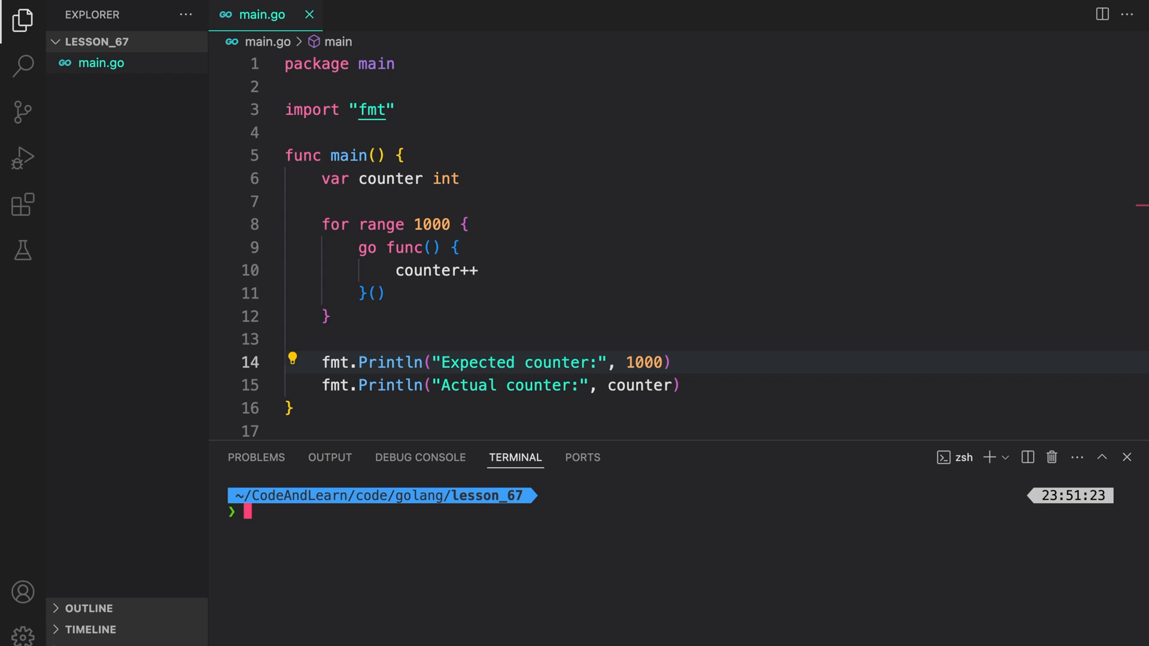
Run go run main.go with 1000 goroutines, getting actual counter 979.
{"action": "type", "text": "go run main.go"}
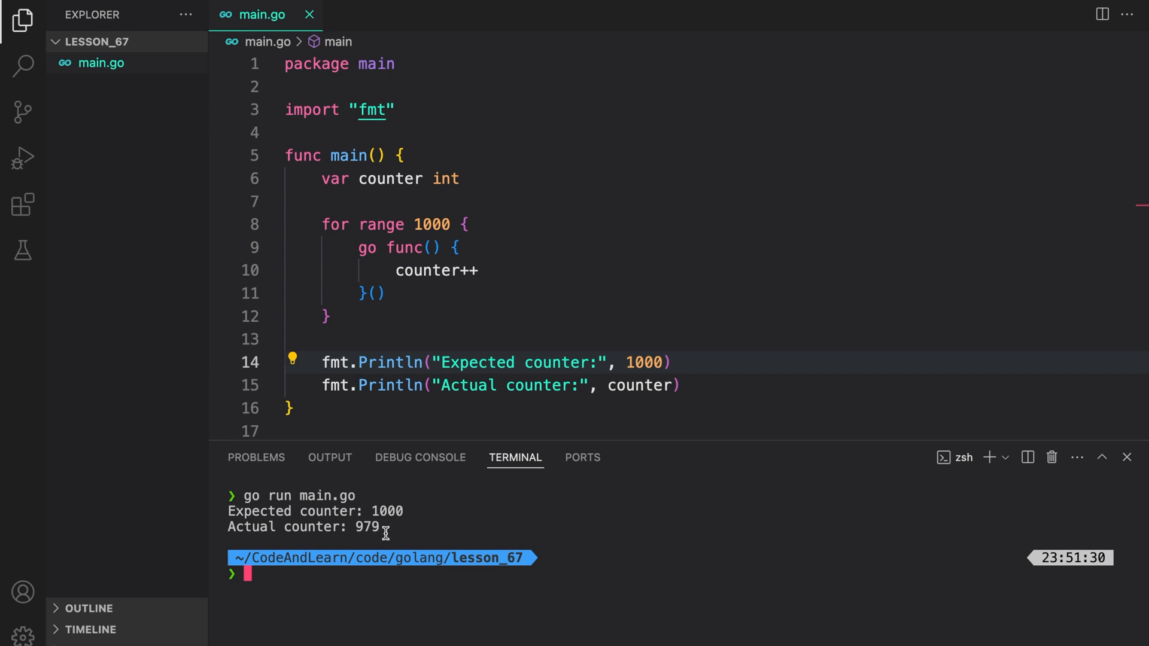
{"action": "mouse_move", "coordinate": [670, 429]}
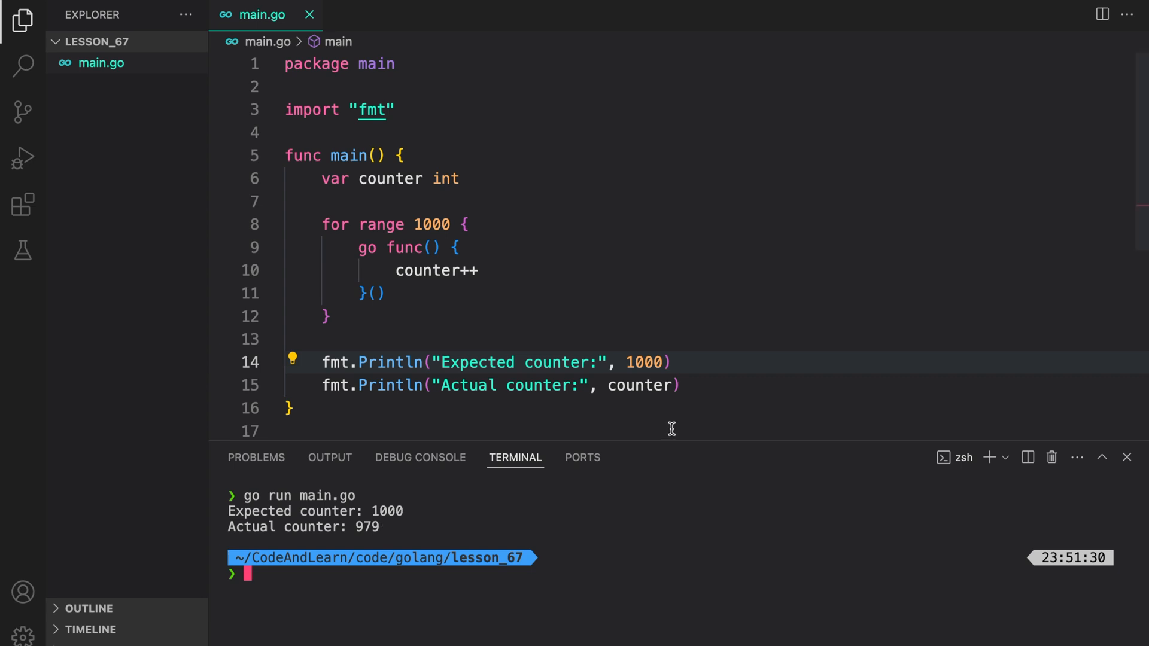
{"action": "mouse_move", "coordinate": [393, 293]}
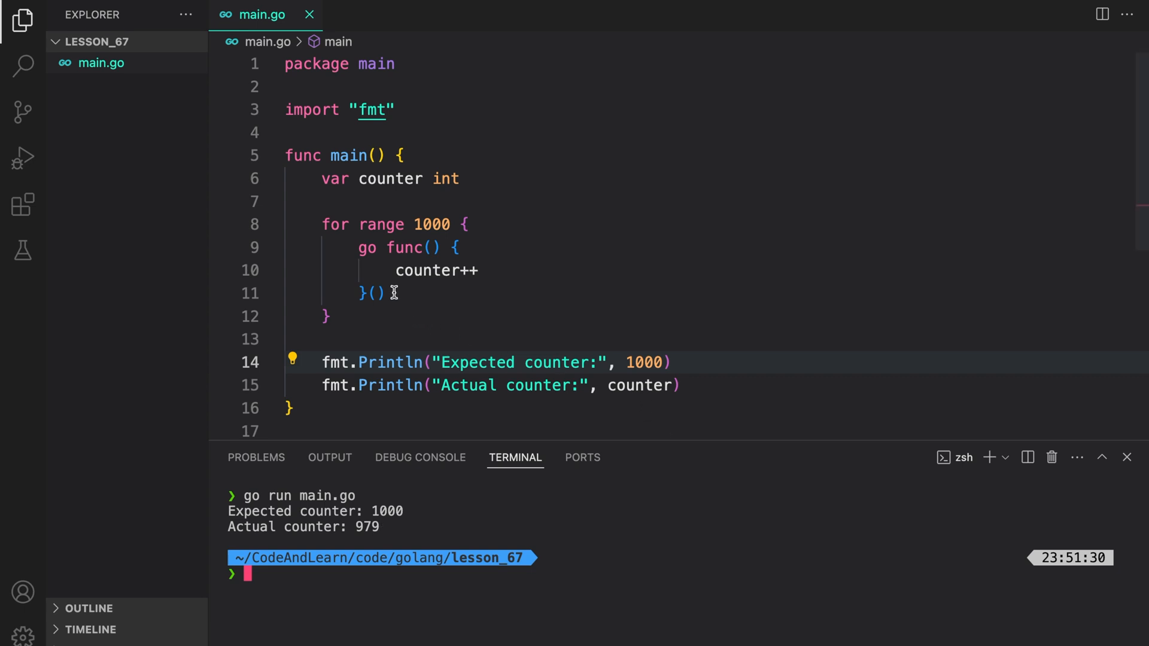
{"action": "mouse_move", "coordinate": [418, 286]}
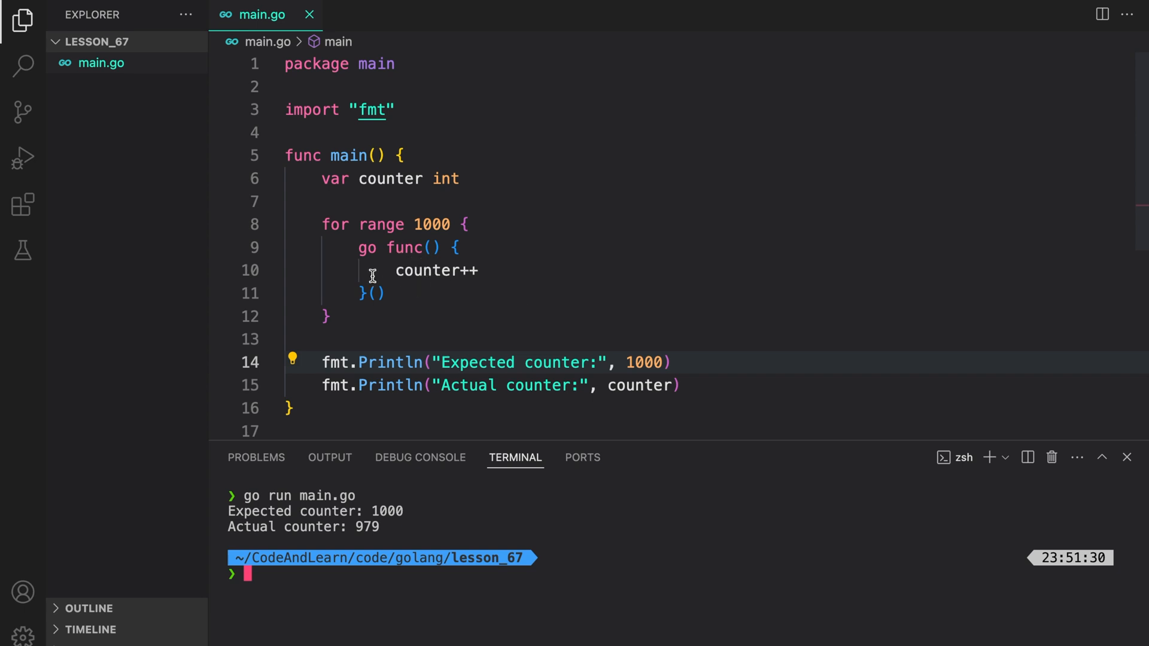
{"action": "mouse_move", "coordinate": [481, 386]}
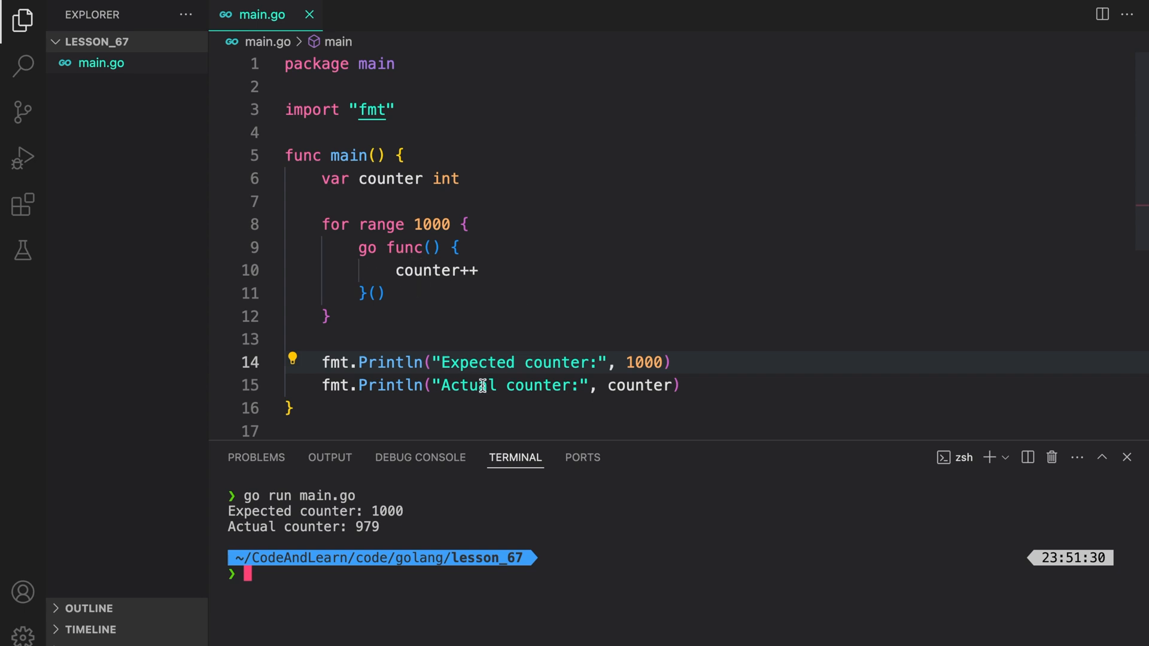
{"action": "mouse_move", "coordinate": [640, 386]}
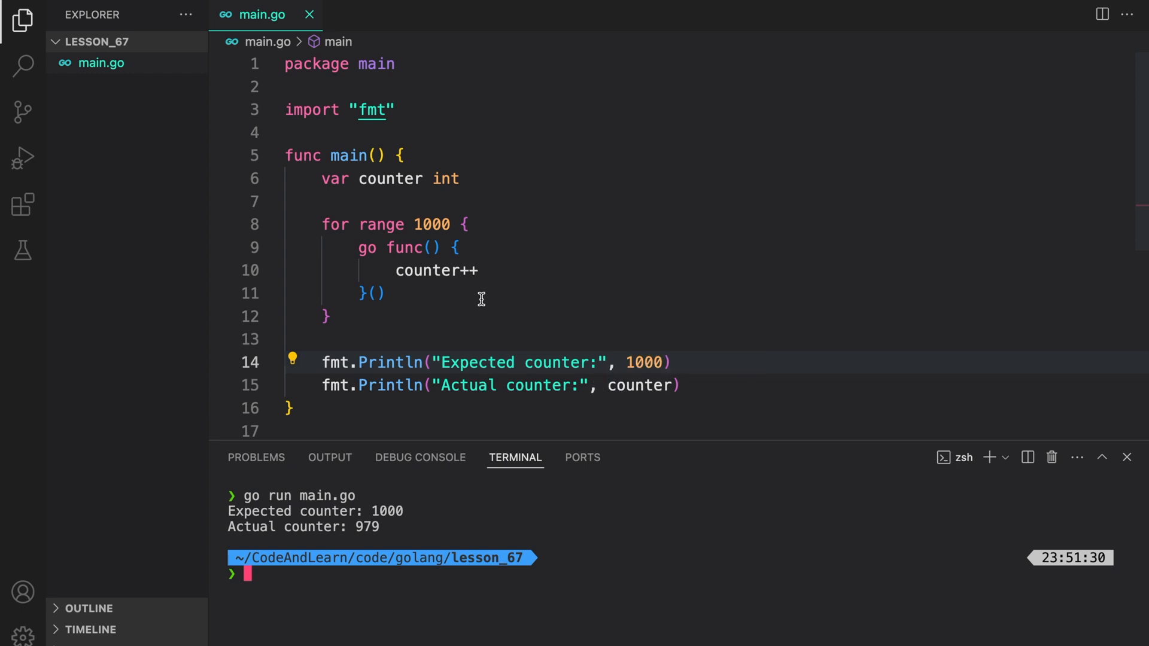
{"action": "mouse_move", "coordinate": [474, 280]}
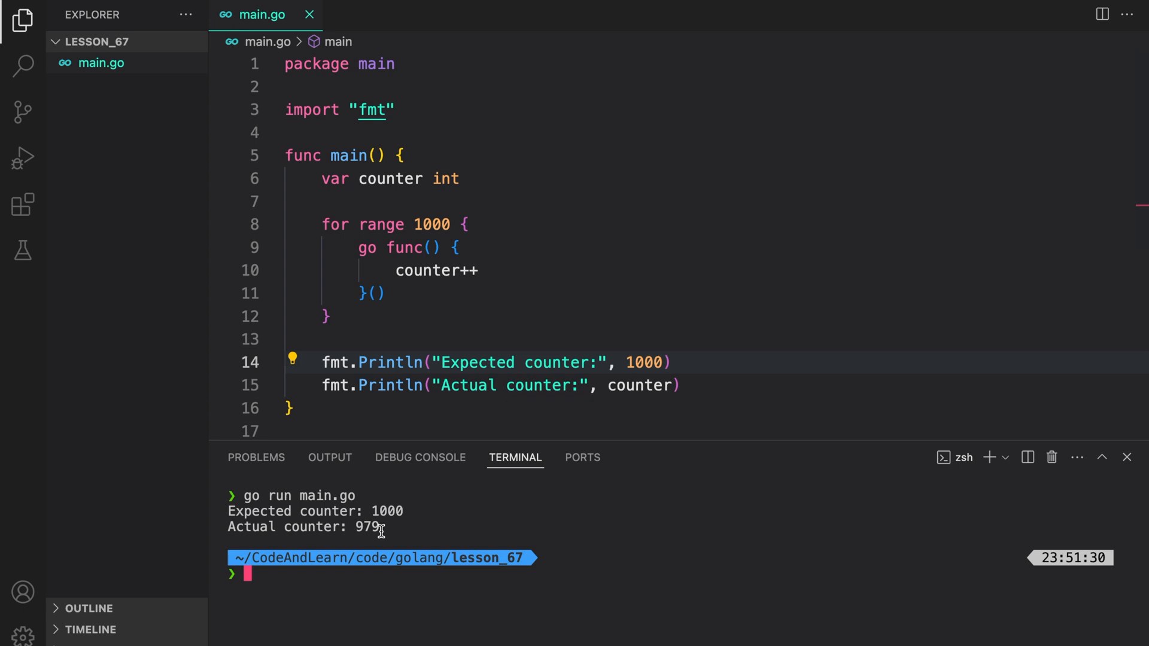
{"action": "mouse_move", "coordinate": [584, 568]}
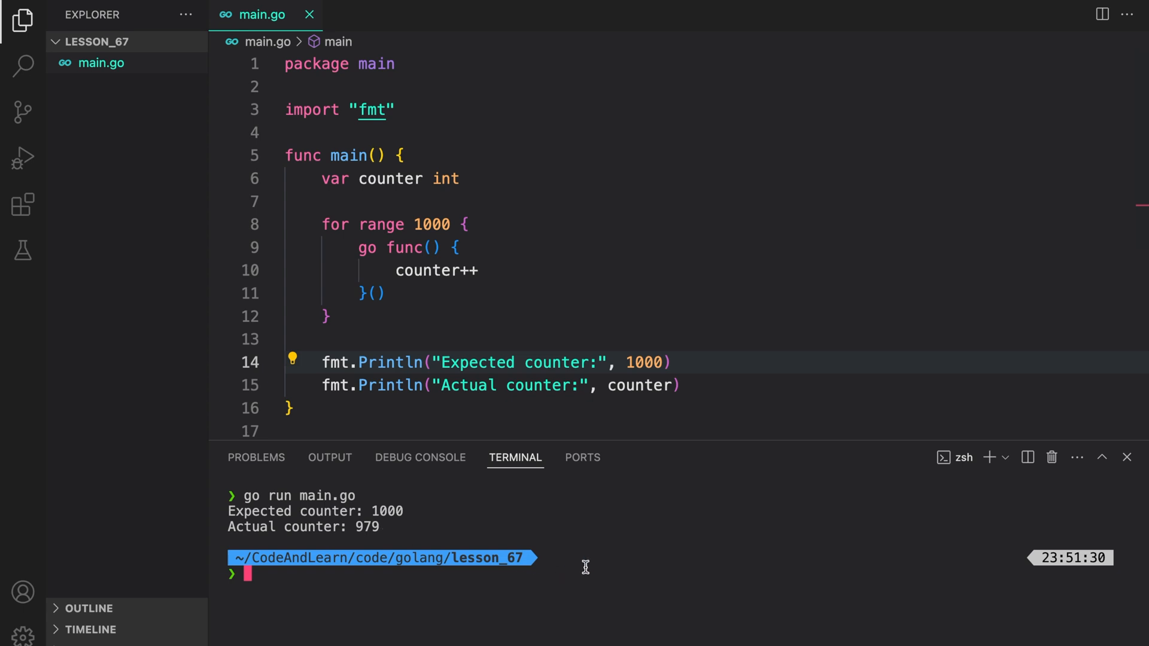
Rerun go run main.go, which now reports actual counter 976 versus 1000.
{"action": "type", "text": "go run main.go"}
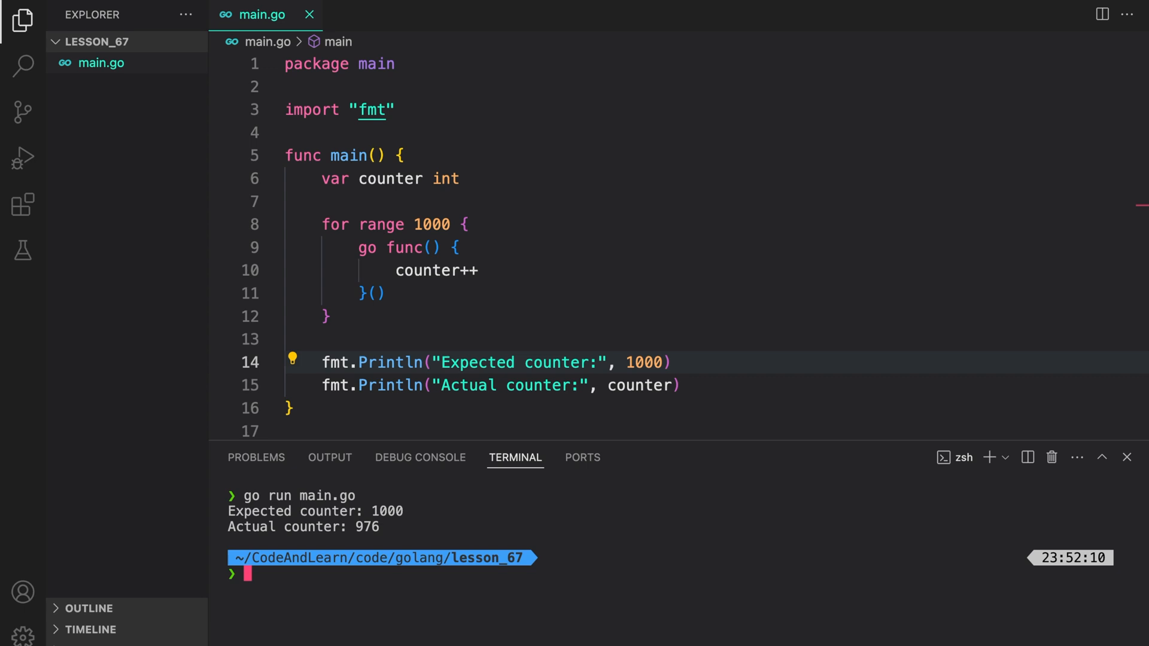
{"action": "mouse_move", "coordinate": [587, 566]}
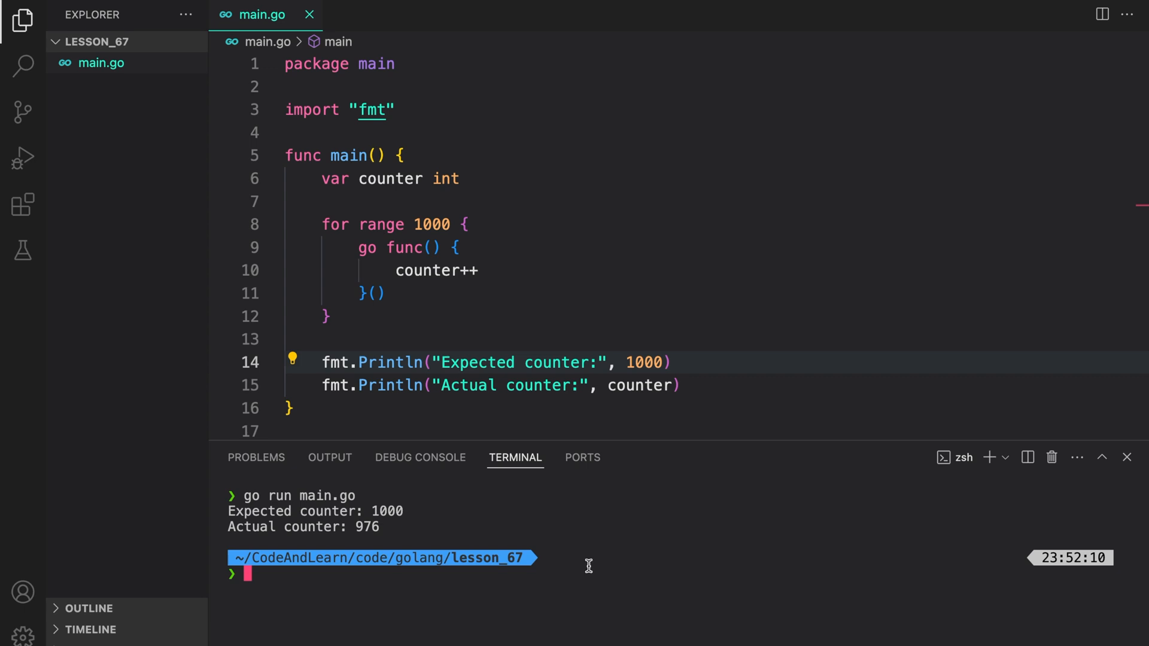
Run go run main.go once more before clearing the terminal.
{"action": "type", "text": "go run main.go"}
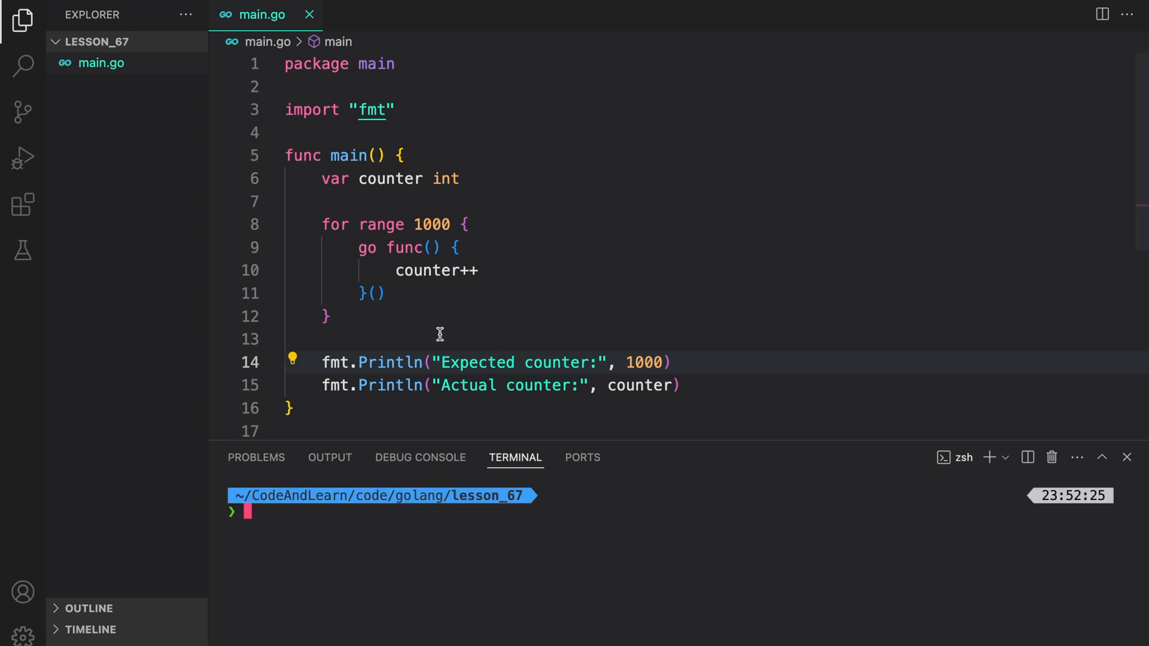
Add a time.Sleep call with a 10-second duration before printing.
{"action": "type", "text": "ti"}
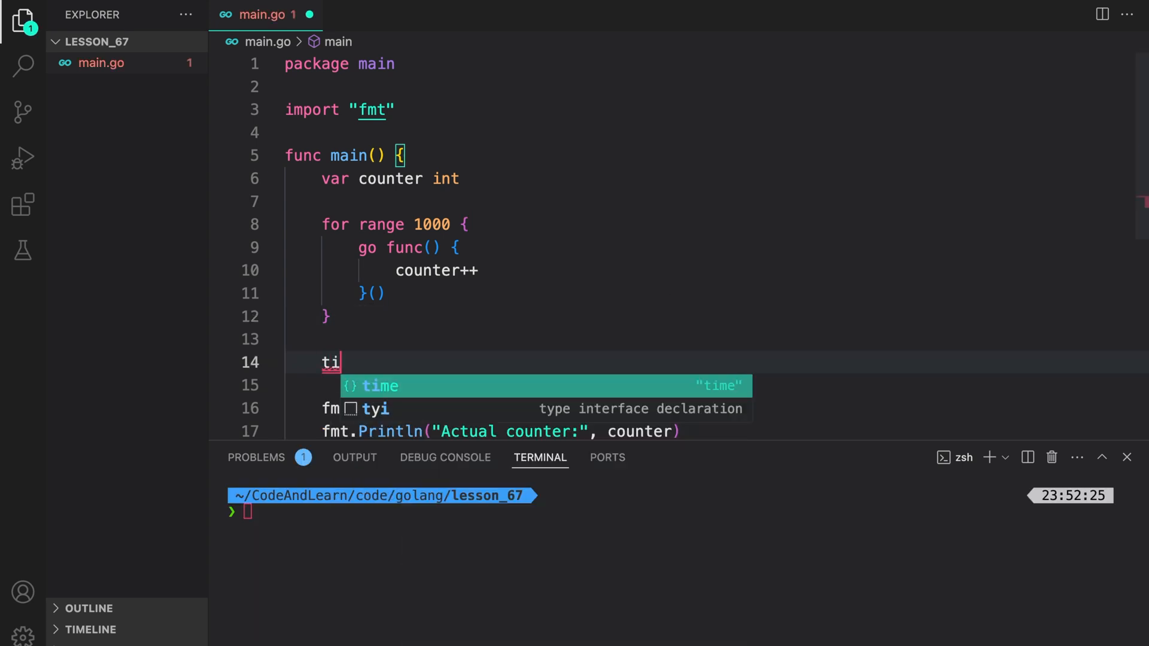
{"action": "type", "text": "me.sl"}
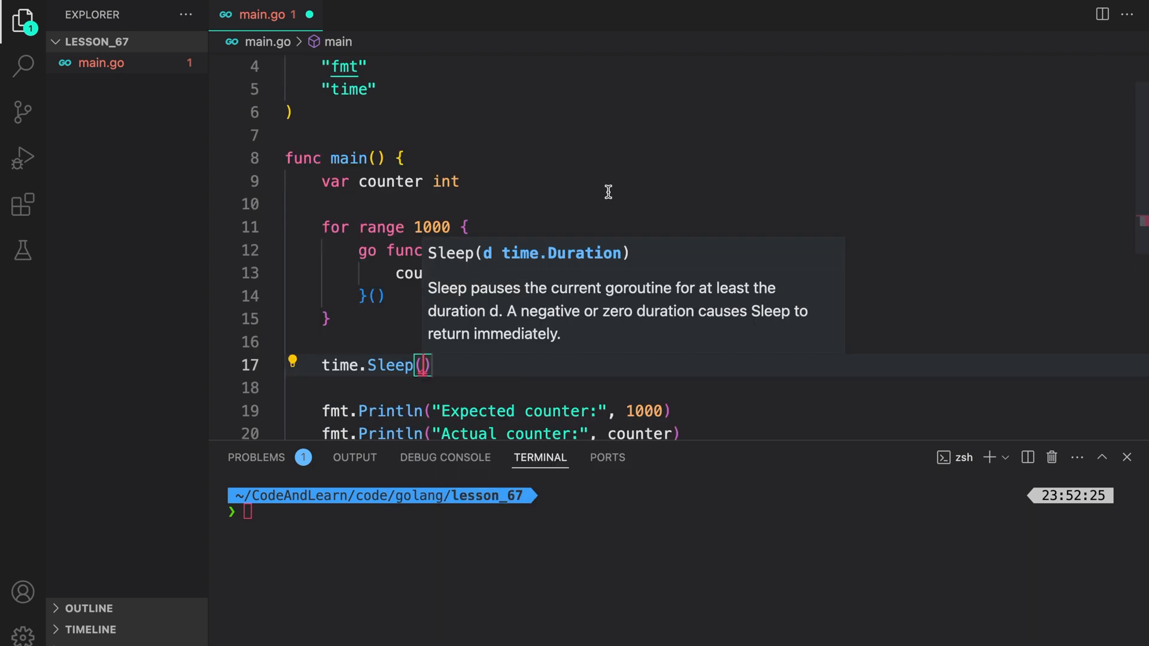
{"action": "type", "text": "10 * time.Second"}
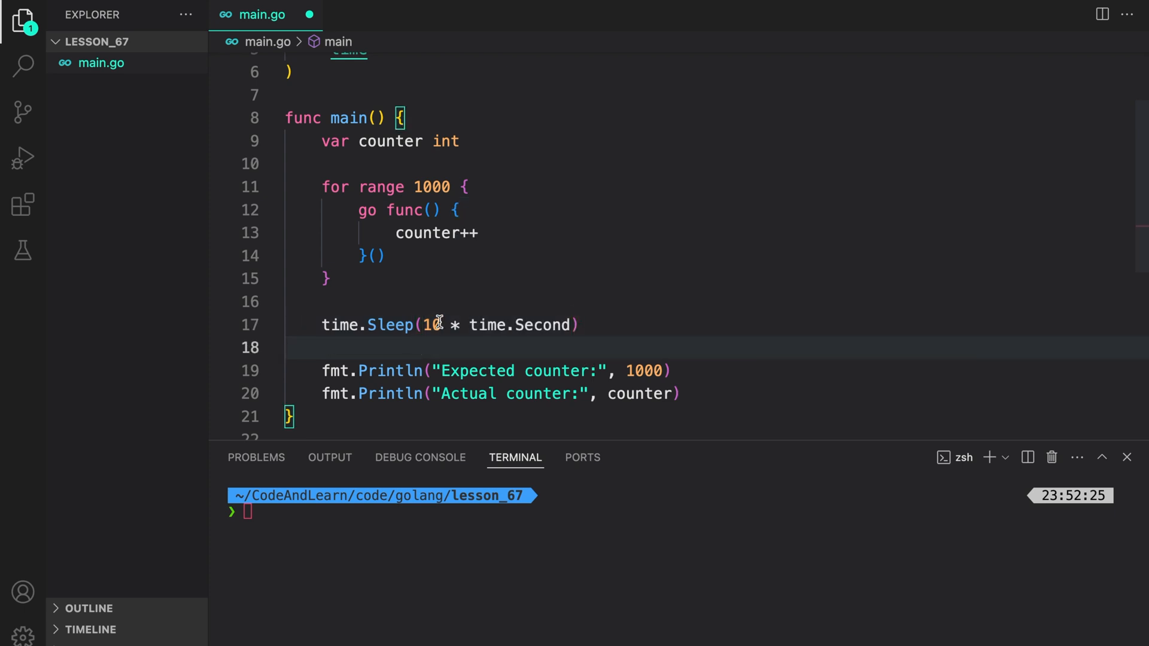
{"action": "mouse_move", "coordinate": [461, 325]}
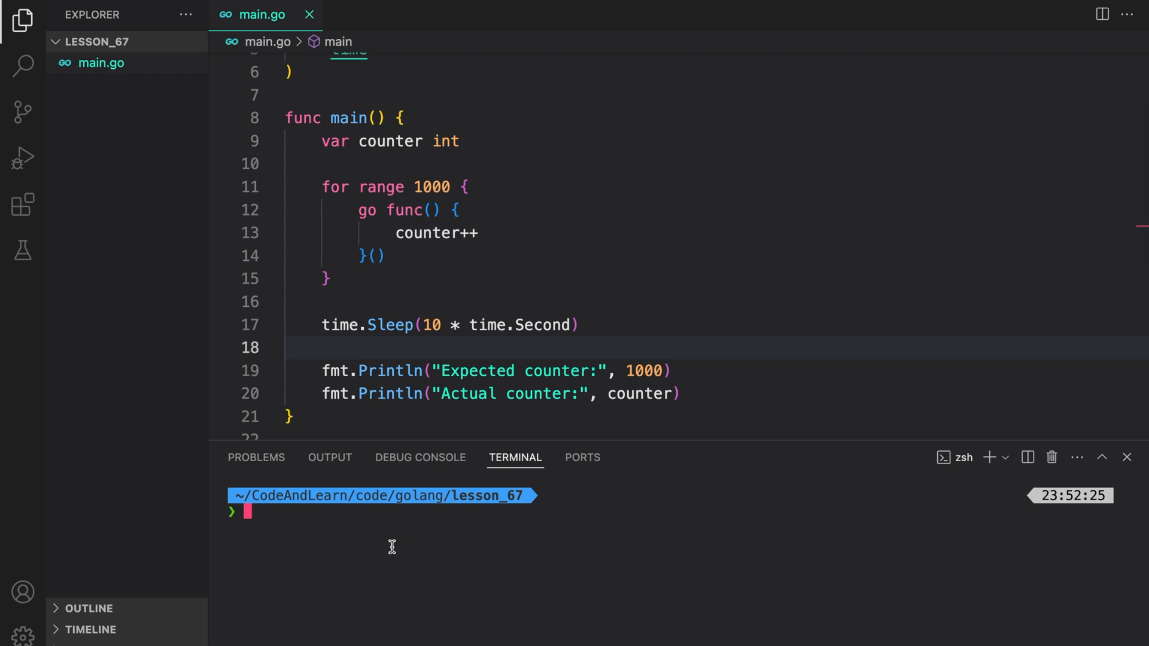
Run main.go, raise the sleep to 15 then 30 seconds, and clear the terminal.
{"action": "type", "text": "go run main.go"}
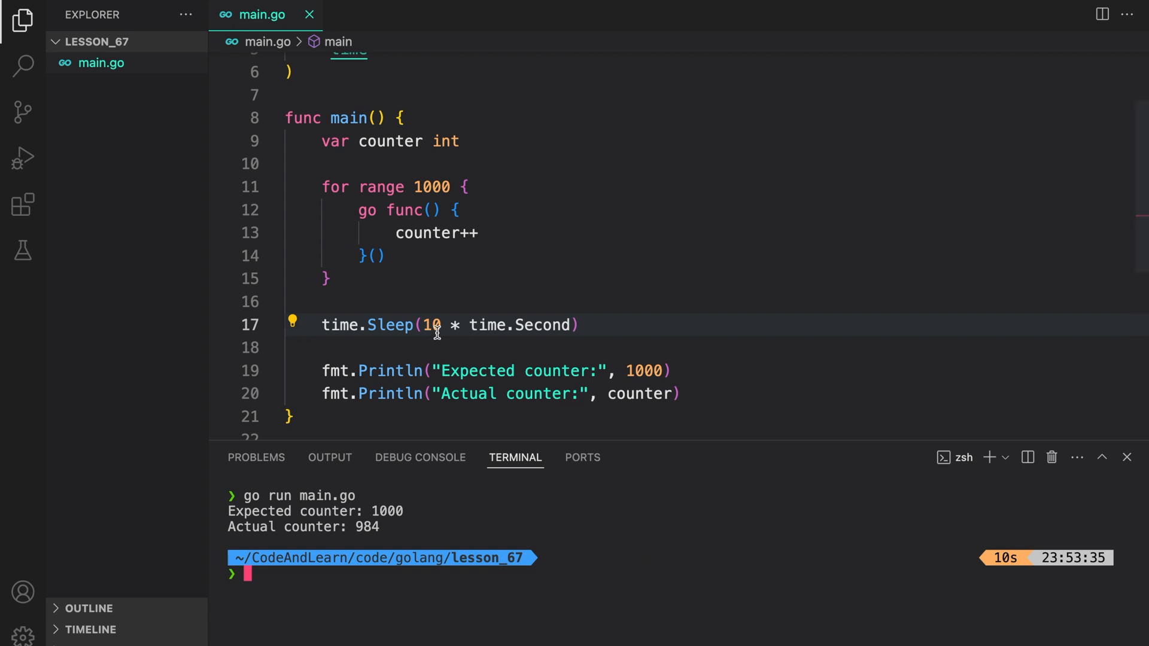
{"action": "type", "text": "15"}
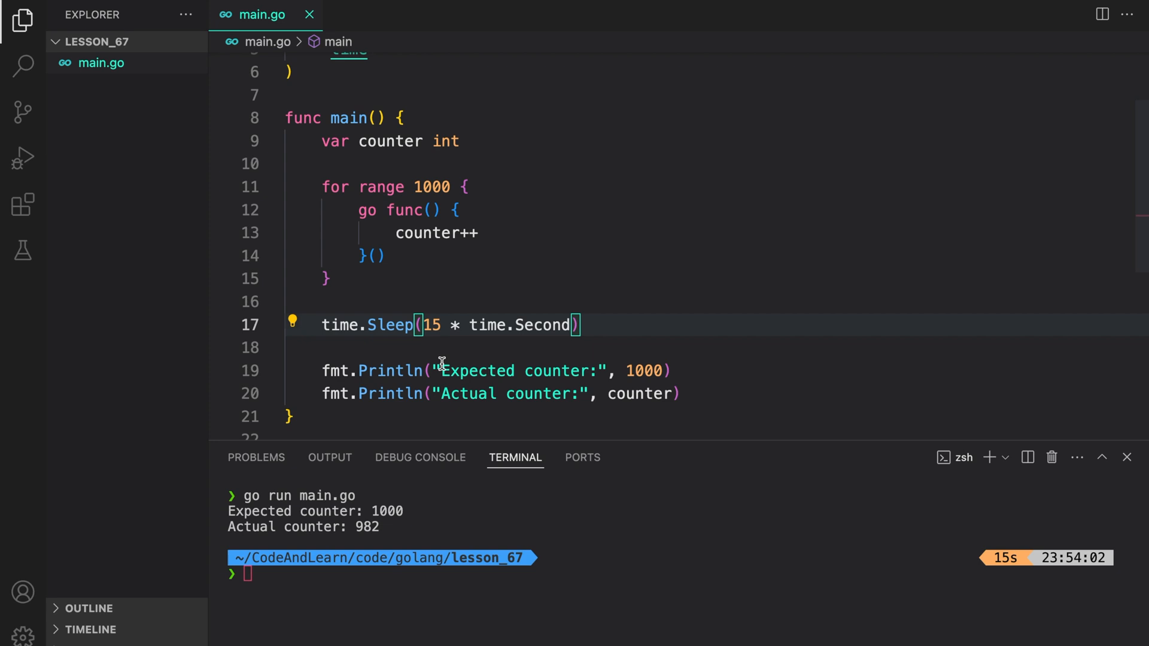
{"action": "type", "text": "30"}
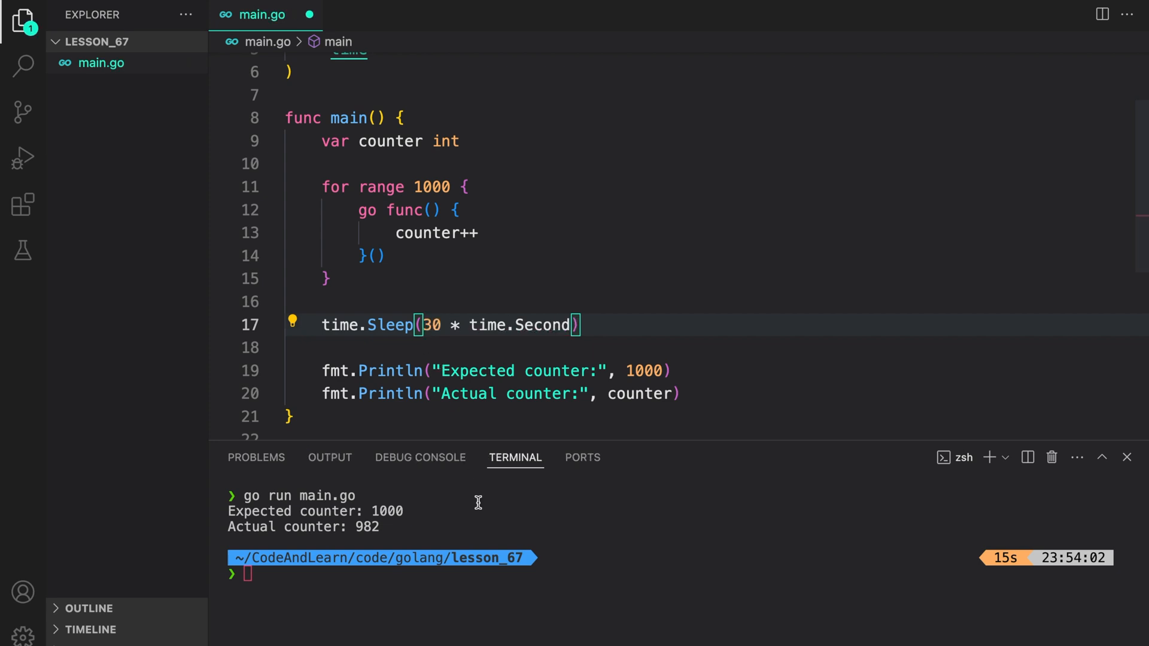
{"action": "type", "text": "clear"}
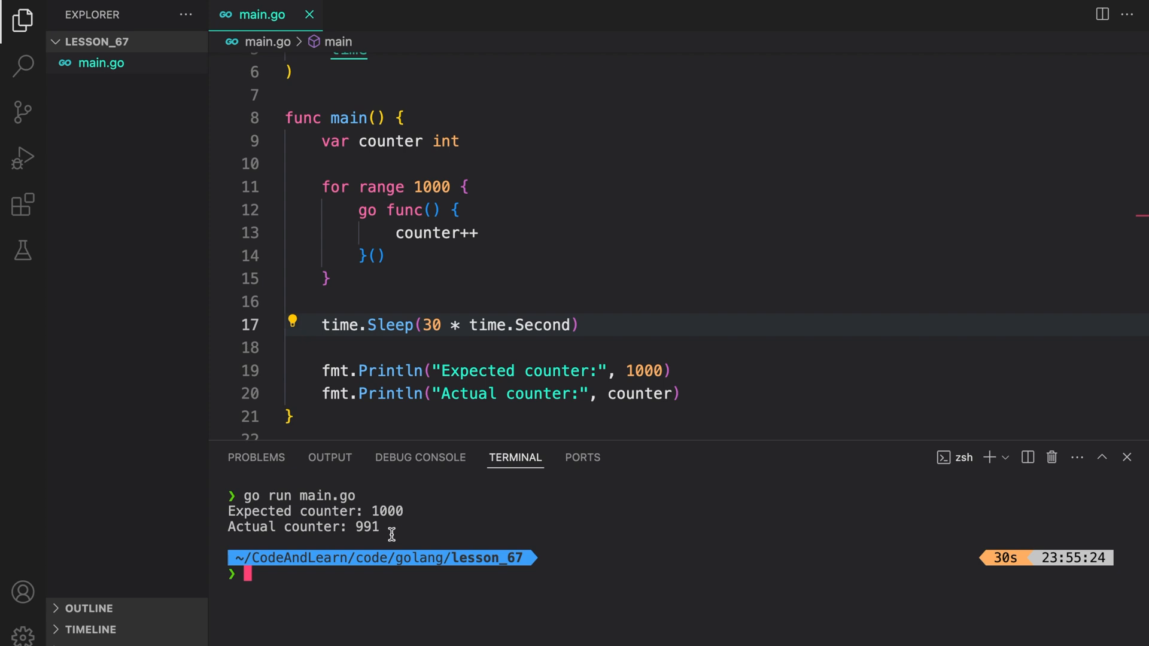
{"action": "mouse_move", "coordinate": [419, 523]}
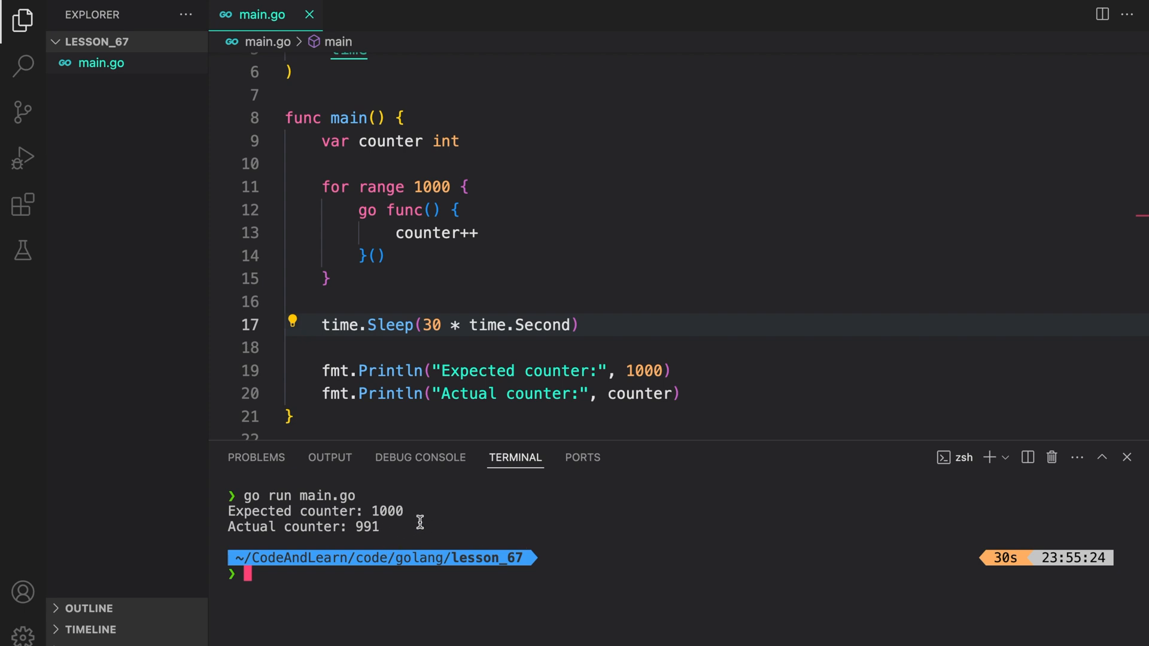
{"action": "mouse_move", "coordinate": [453, 509]}
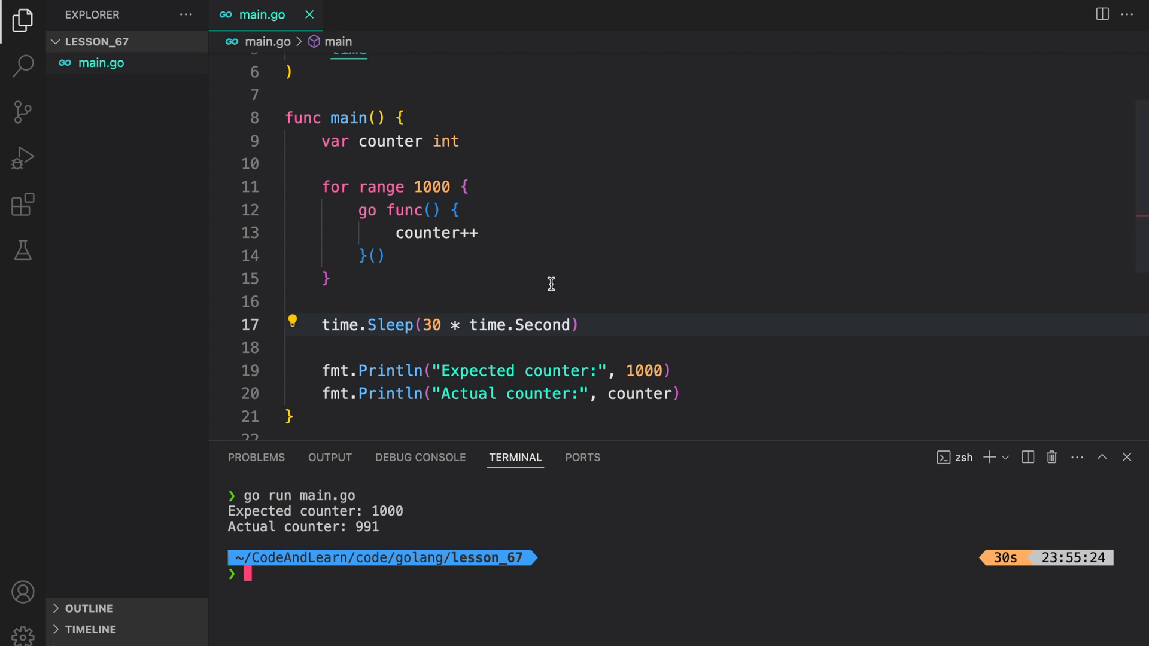
{"action": "mouse_move", "coordinate": [636, 335]}
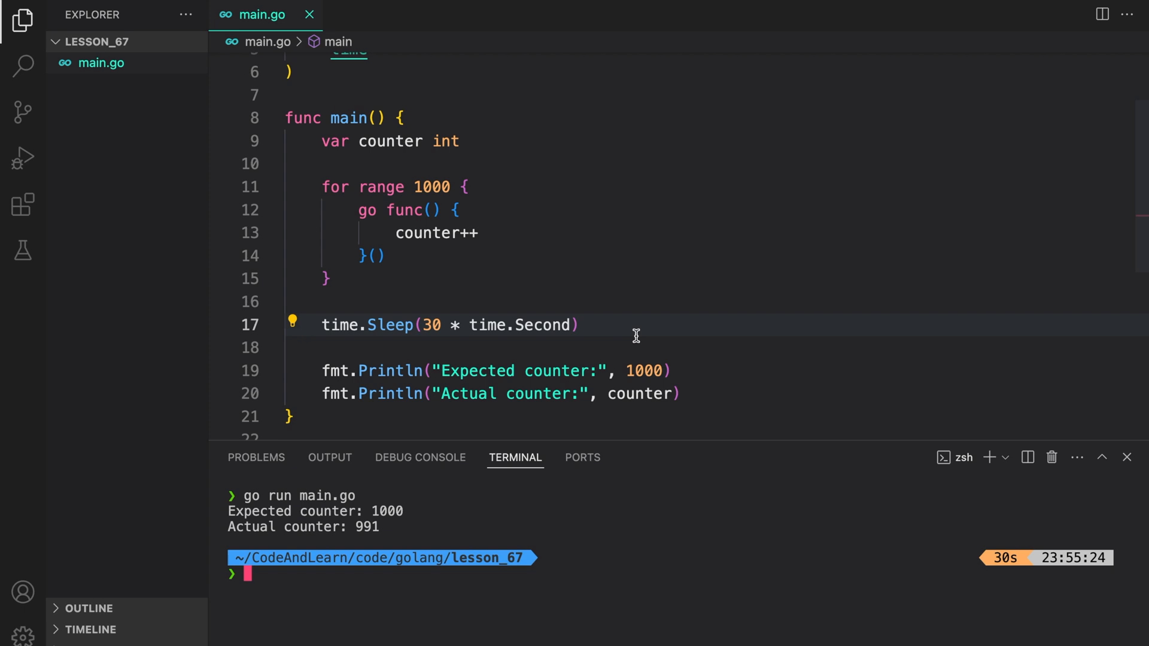
{"action": "mouse_move", "coordinate": [544, 341]}
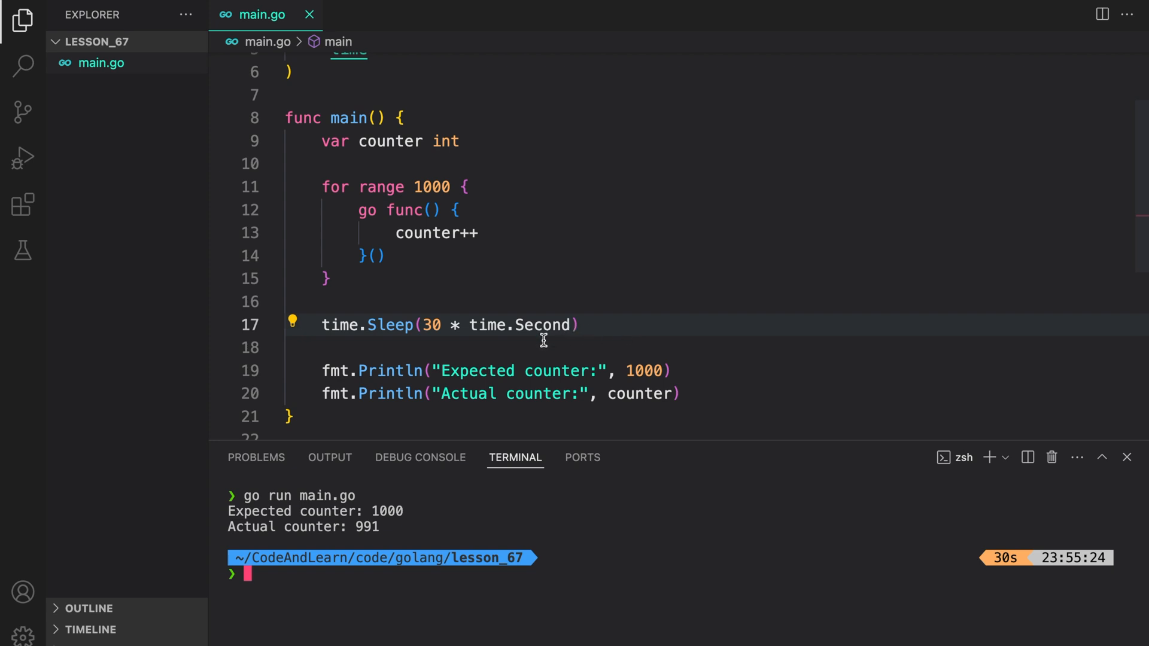
{"action": "mouse_move", "coordinate": [613, 347]}
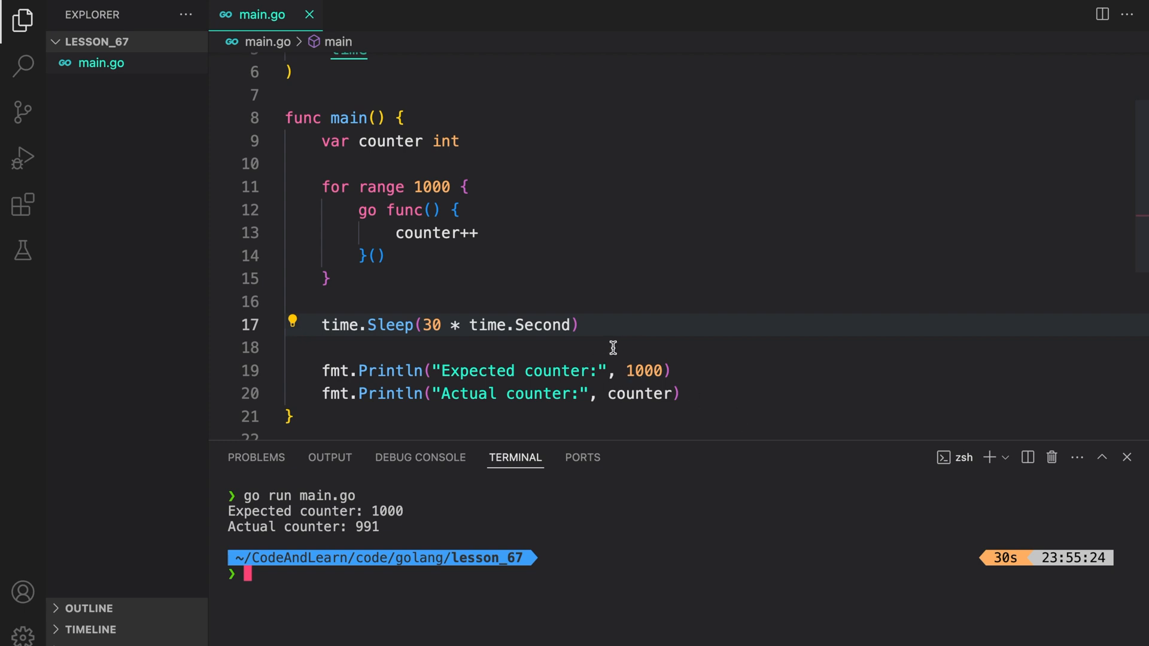
{"action": "mouse_move", "coordinate": [621, 340]}
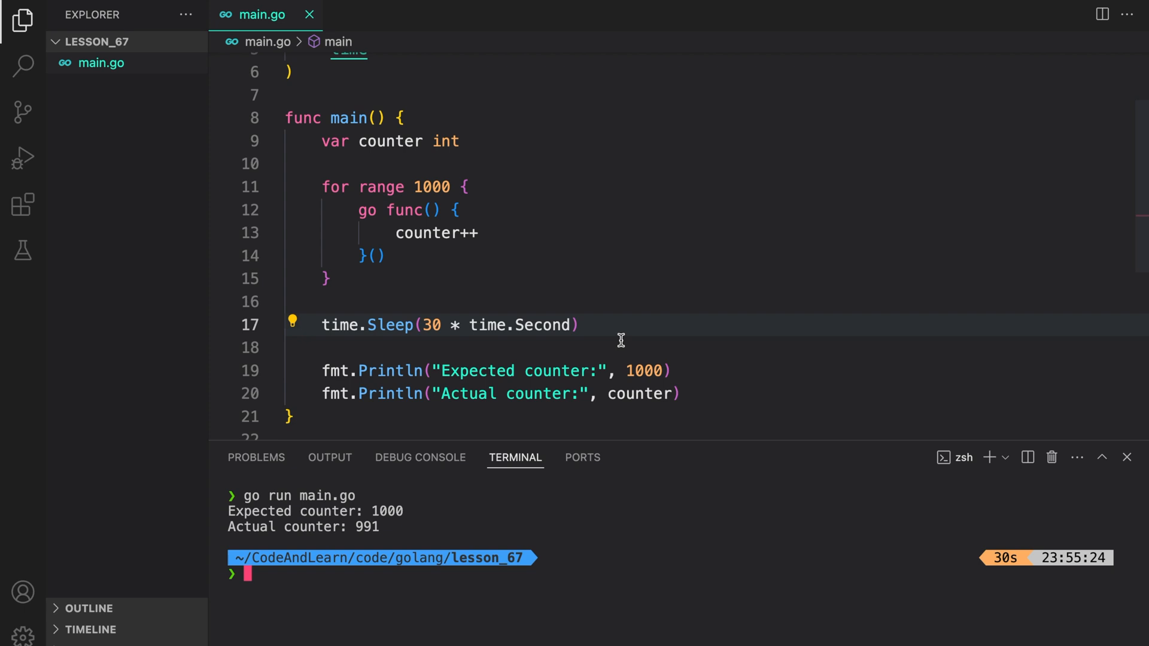
{"action": "mouse_move", "coordinate": [624, 324]}
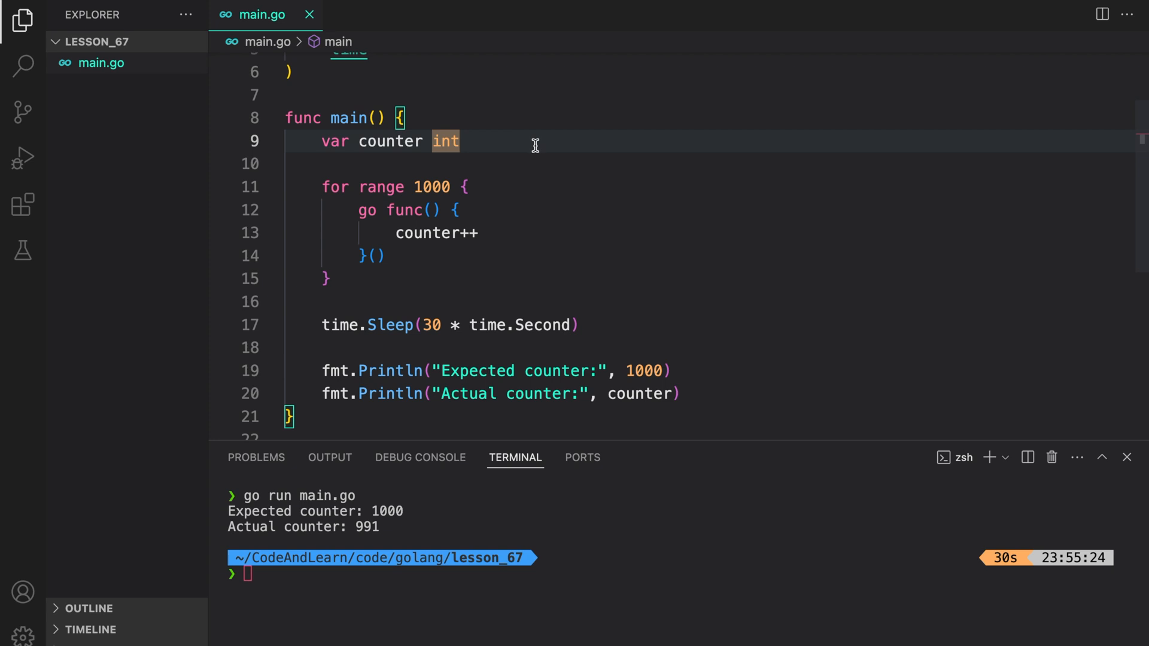
Declare var lock sync.Mutex and wrap counter++ between lock.Lock() and lock.Unlock().
{"action": "type", "text": "var lock sync"}
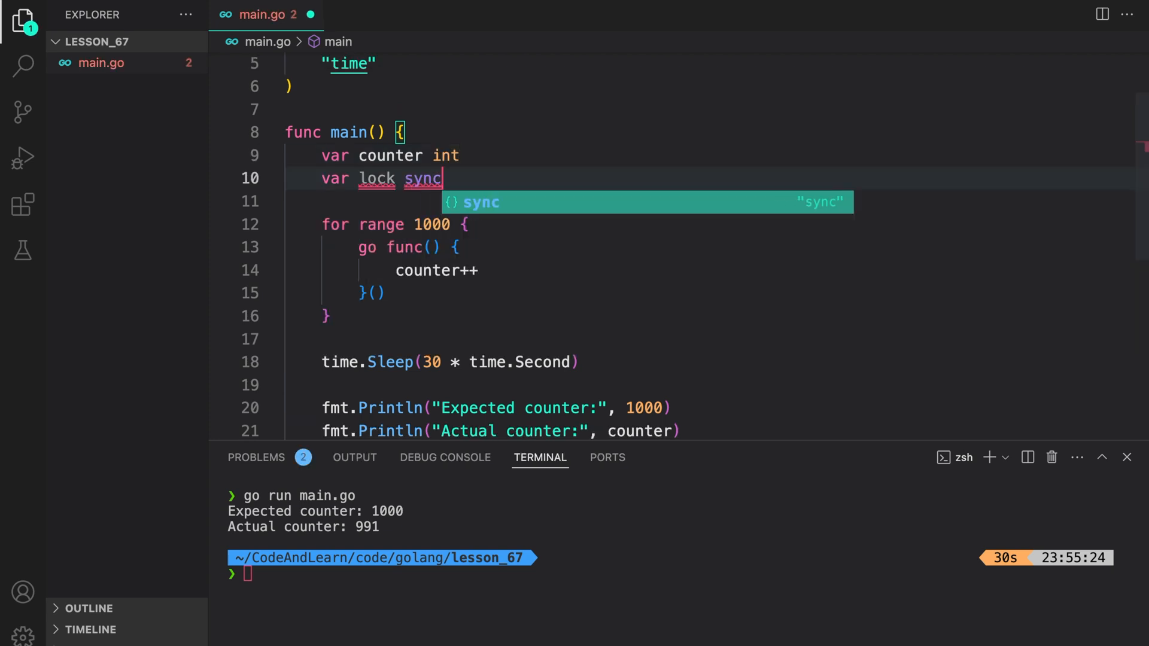
{"action": "type", "text": ".Mutex"}
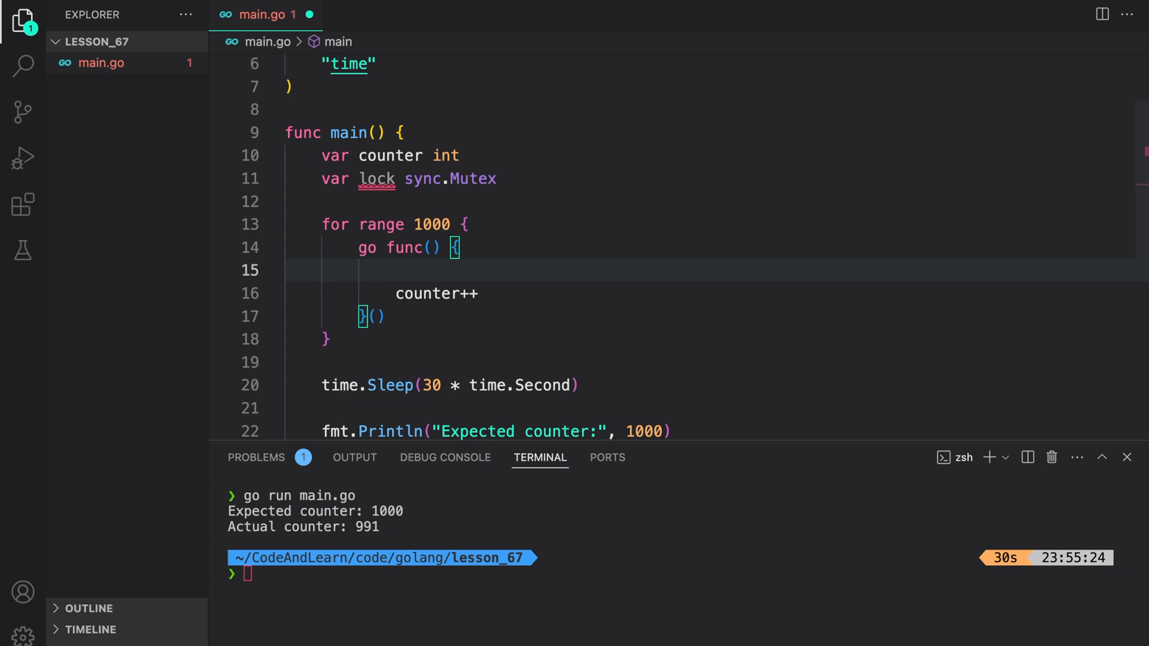
{"action": "type", "text": "lock.Lock()"}
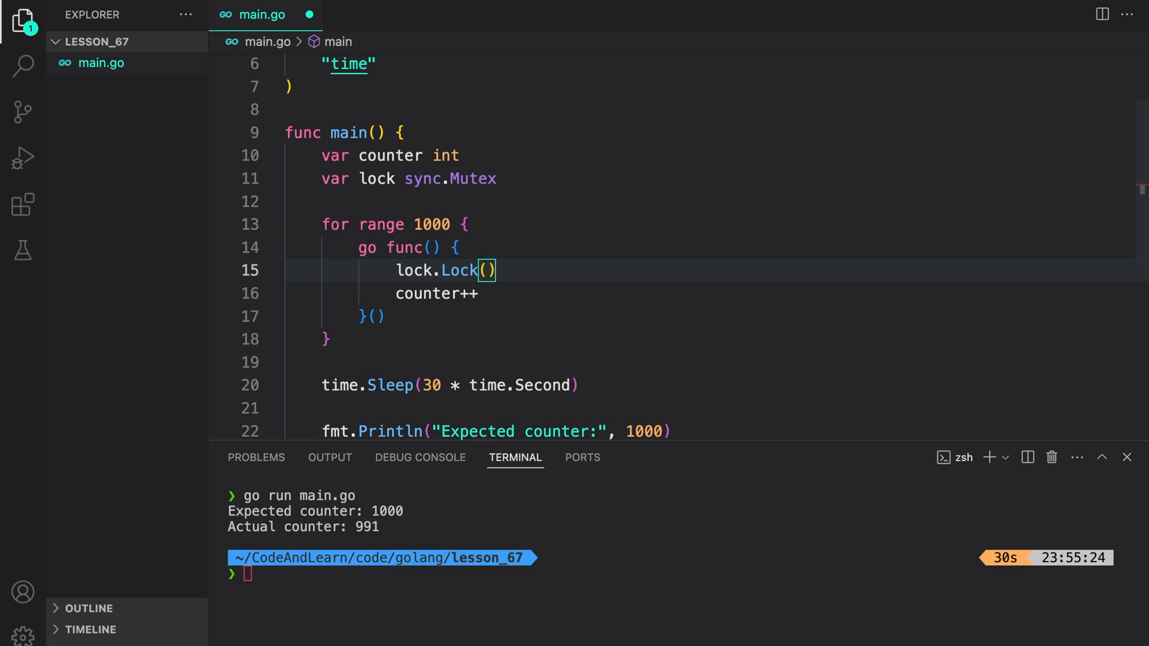
{"action": "key", "text": "Enter"}
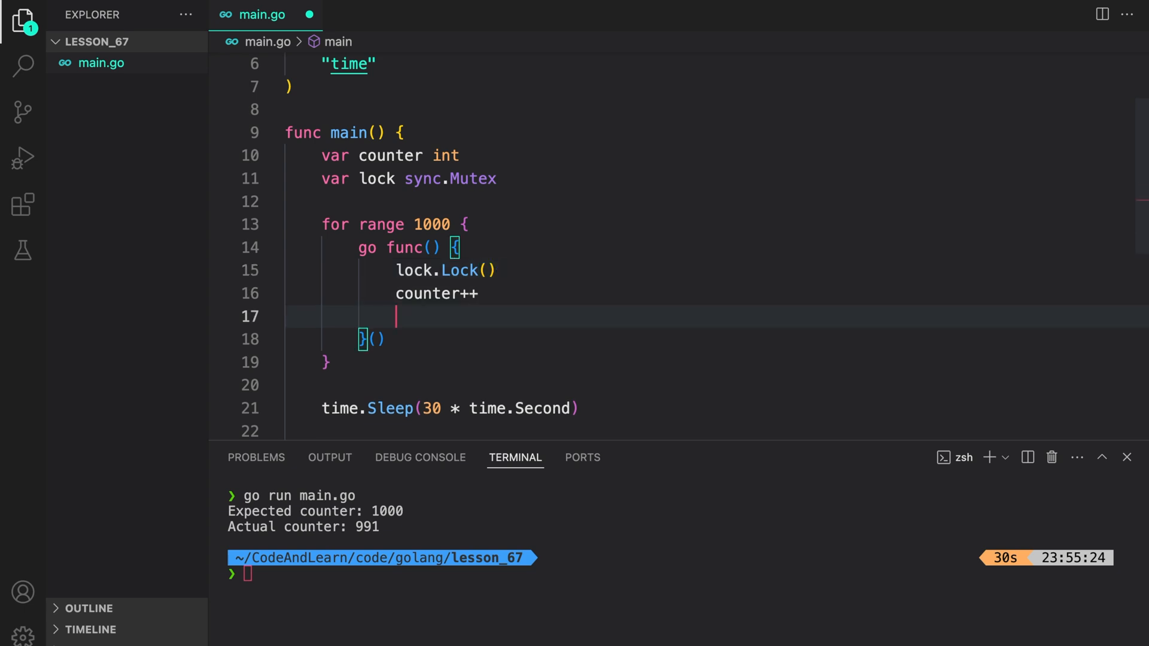
{"action": "type", "text": "l"}
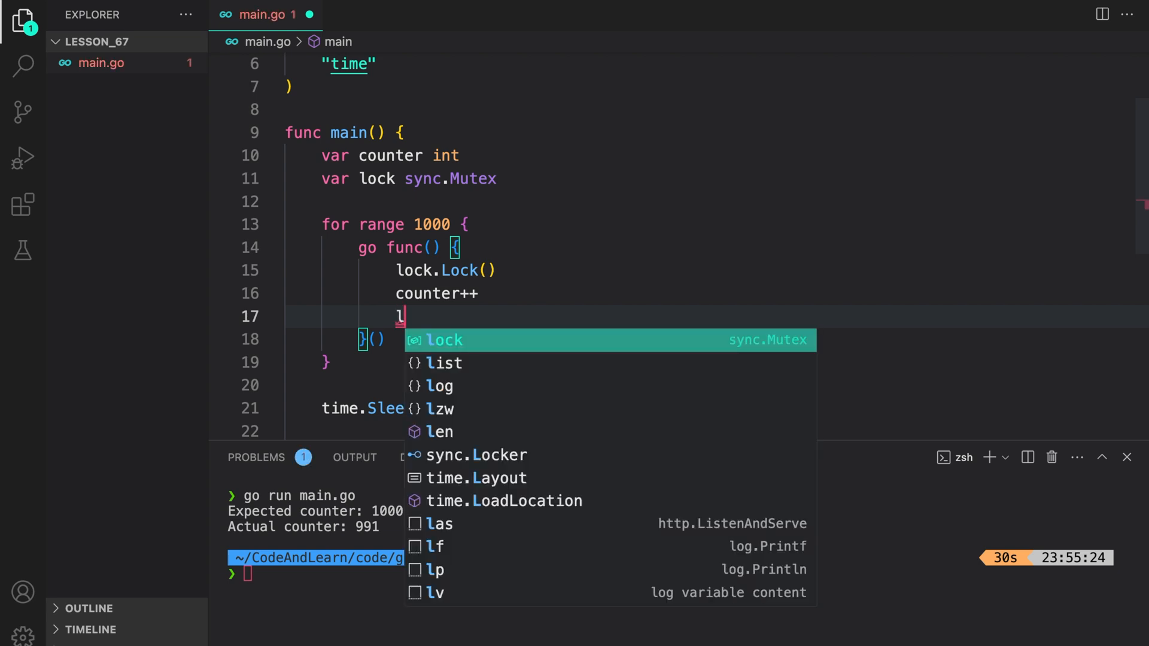
{"action": "type", "text": "lock.Unlock()"}
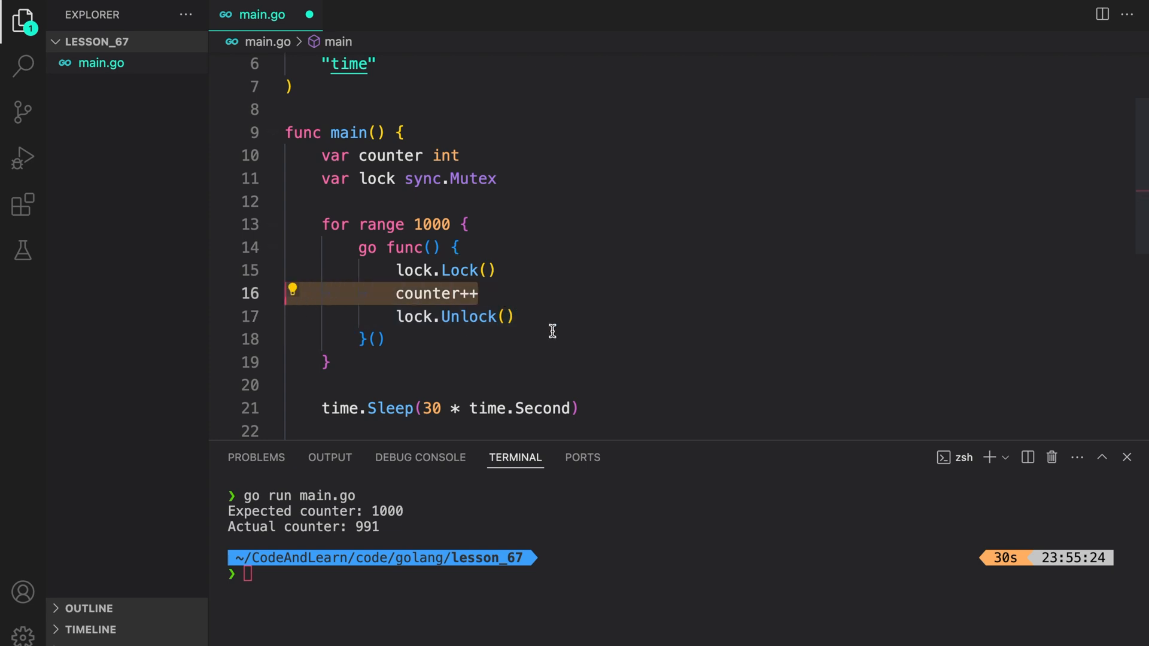
{"action": "scroll", "scroll_direction": "down", "scroll_amount": 3}
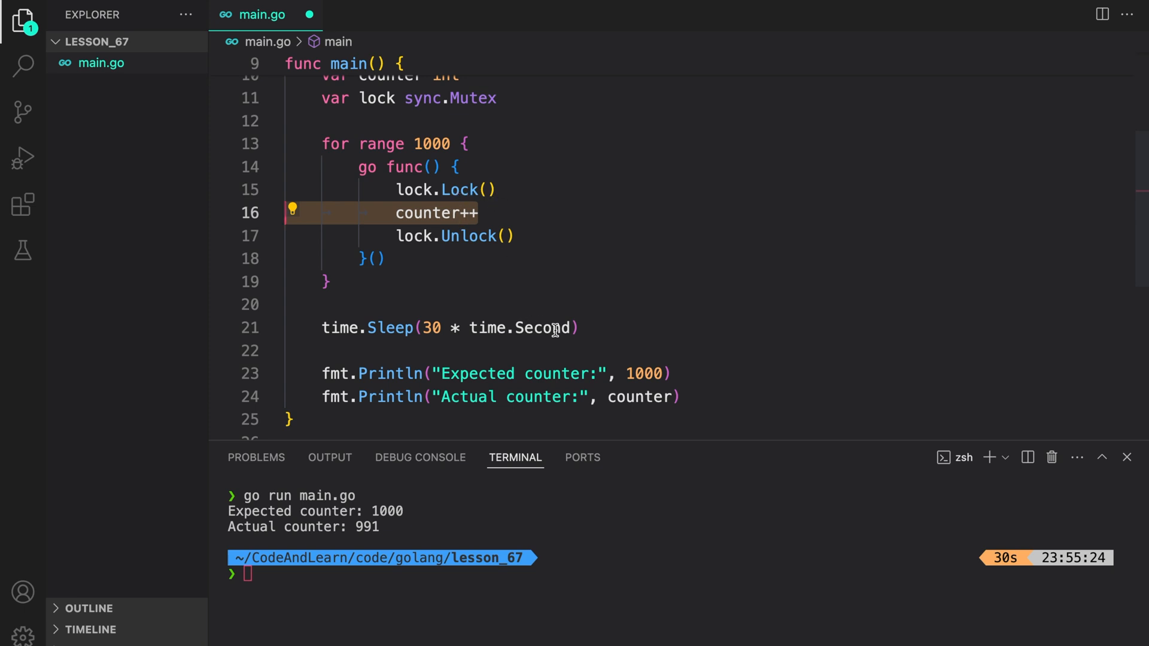
Put lock.Lock() above the two counter Println lines and lock.Unlock() after them.
{"action": "scroll", "scroll_direction": "down", "scroll_amount": 3}
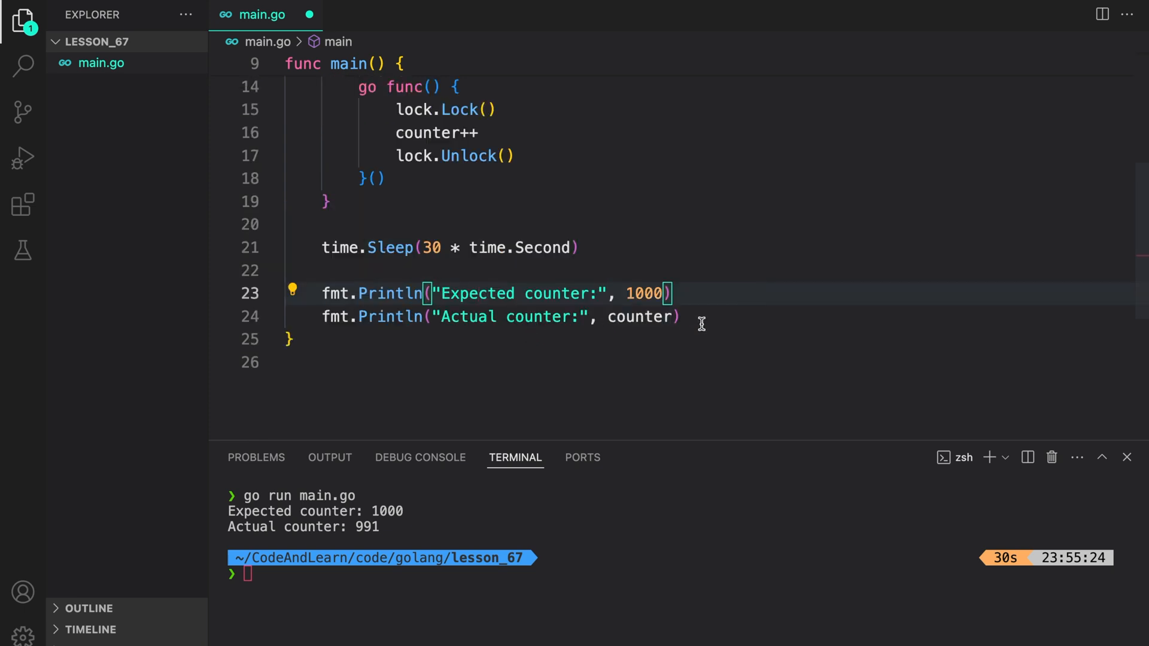
{"action": "left_click", "coordinate": [386, 270]}
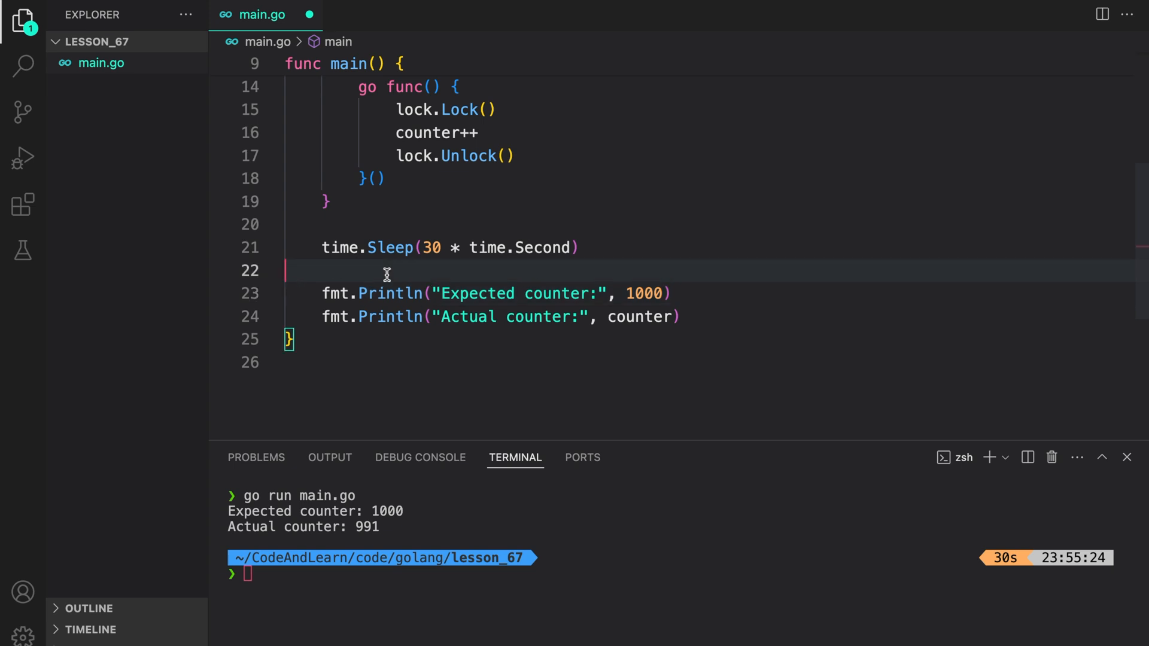
{"action": "type", "text": "lock"}
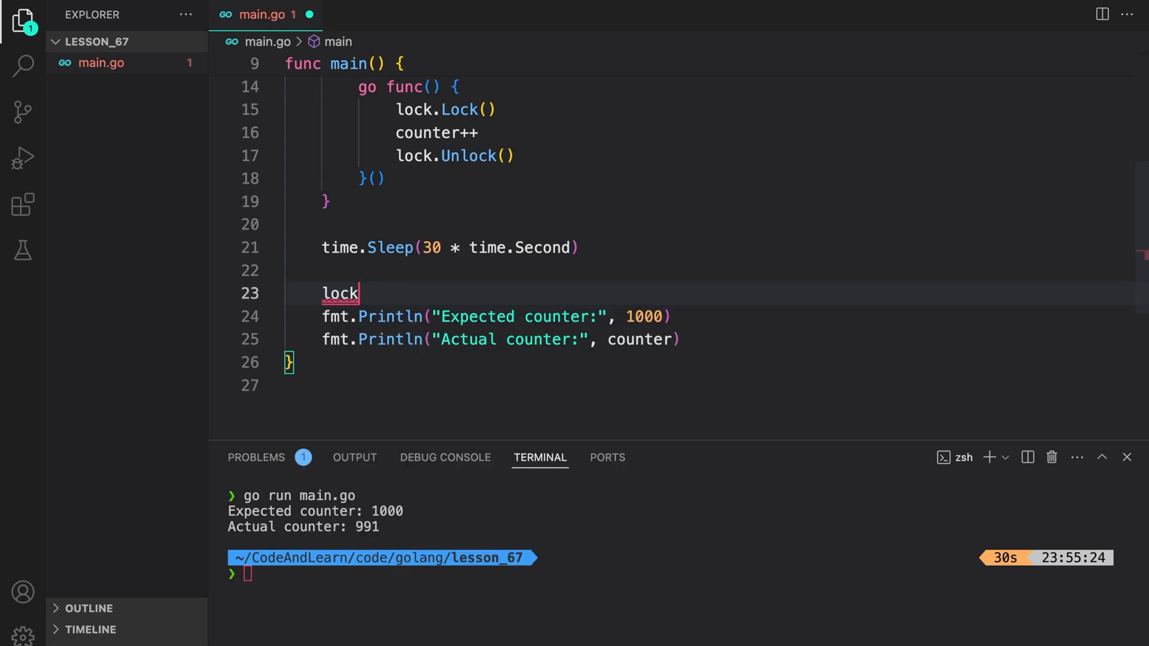
{"action": "type", "text": ".Lock()"}
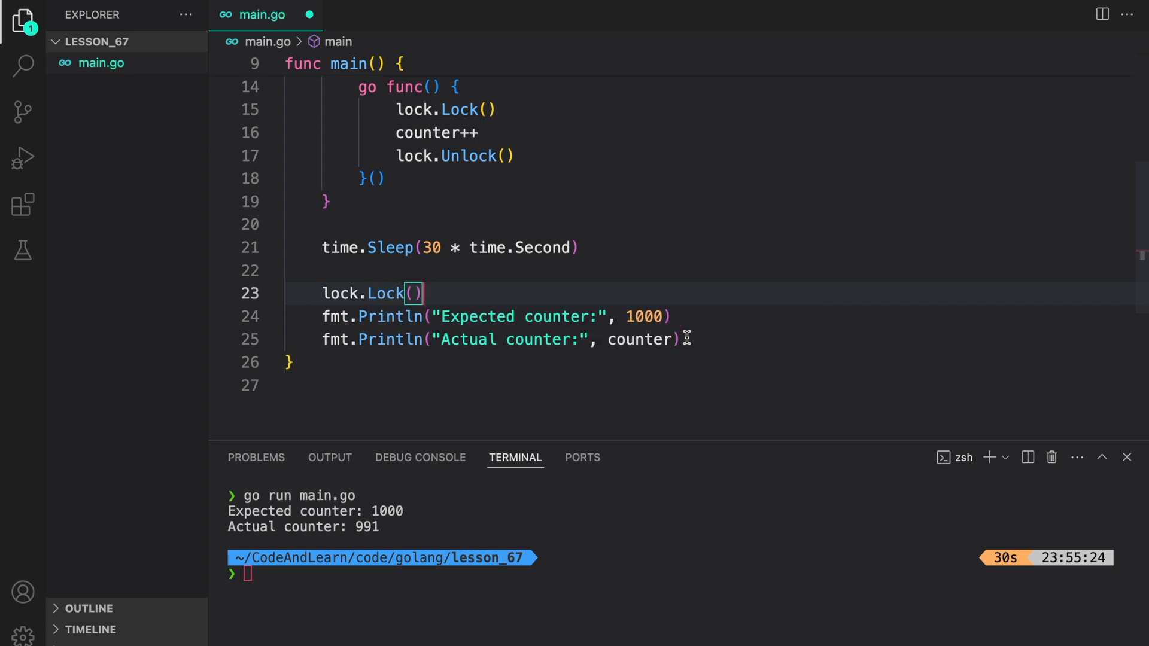
{"action": "type", "text": "lock.Unlock()"}
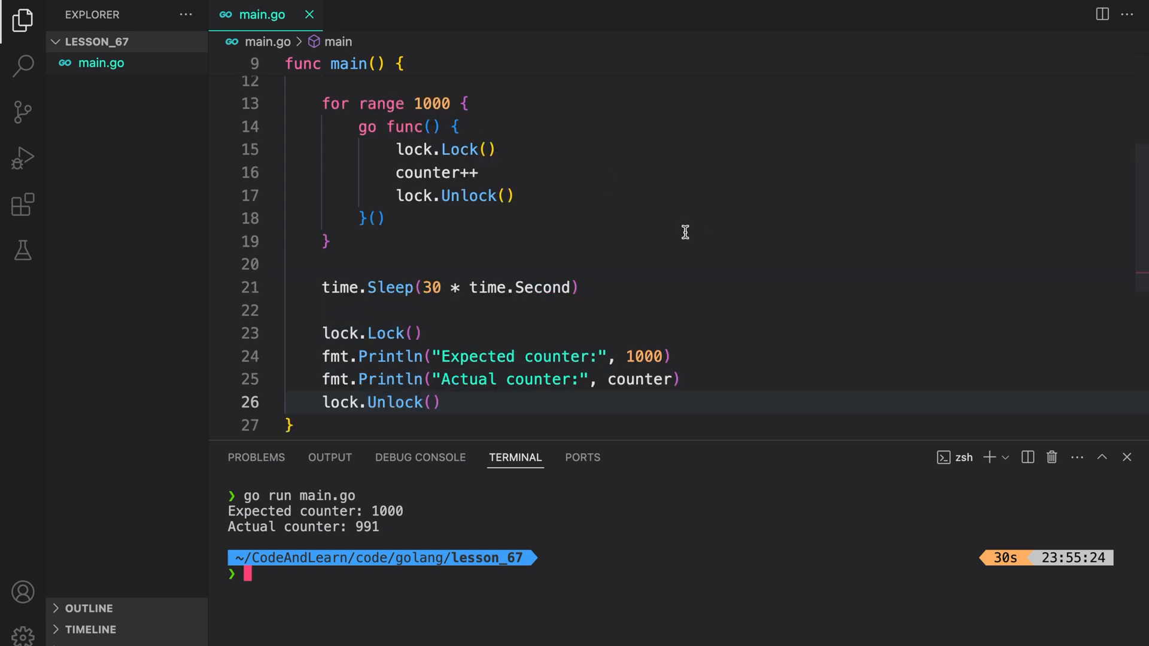
{"action": "mouse_move", "coordinate": [569, 197]}
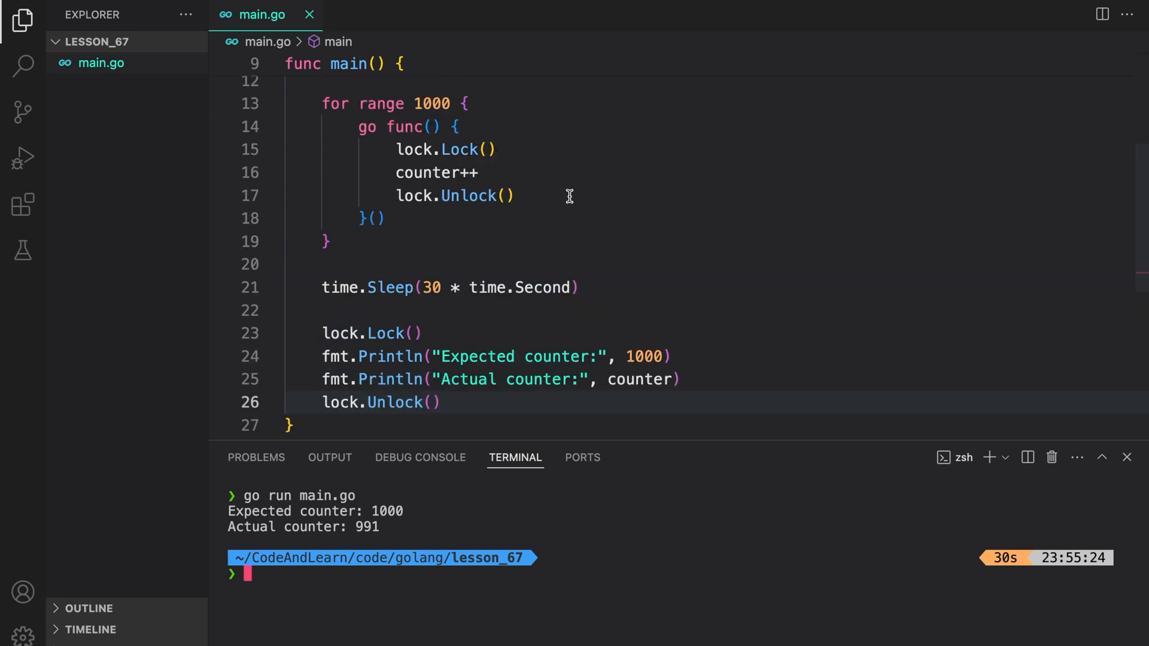
{"action": "mouse_move", "coordinate": [592, 557]}
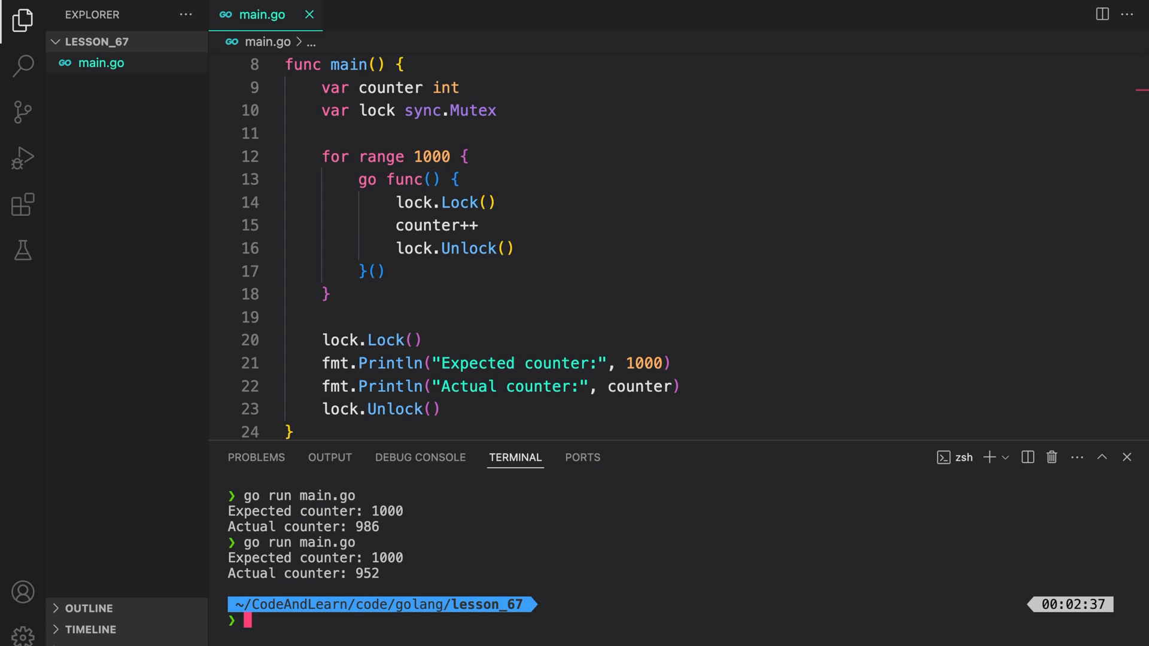
{"action": "mouse_move", "coordinate": [829, 321]}
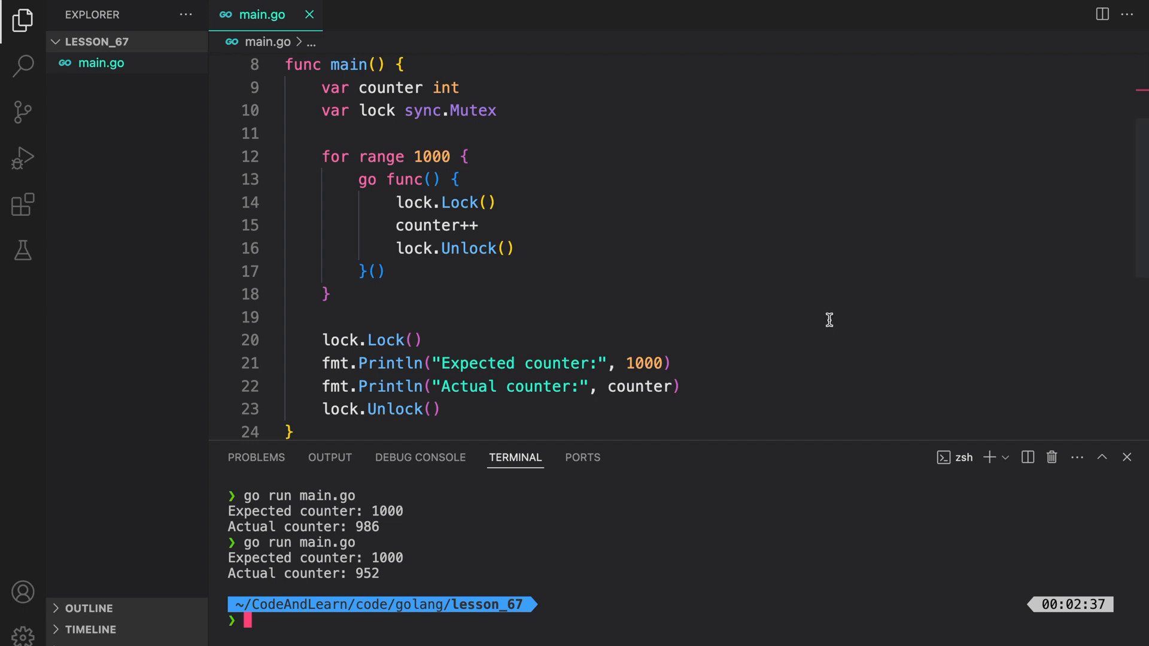
{"action": "mouse_move", "coordinate": [831, 248]}
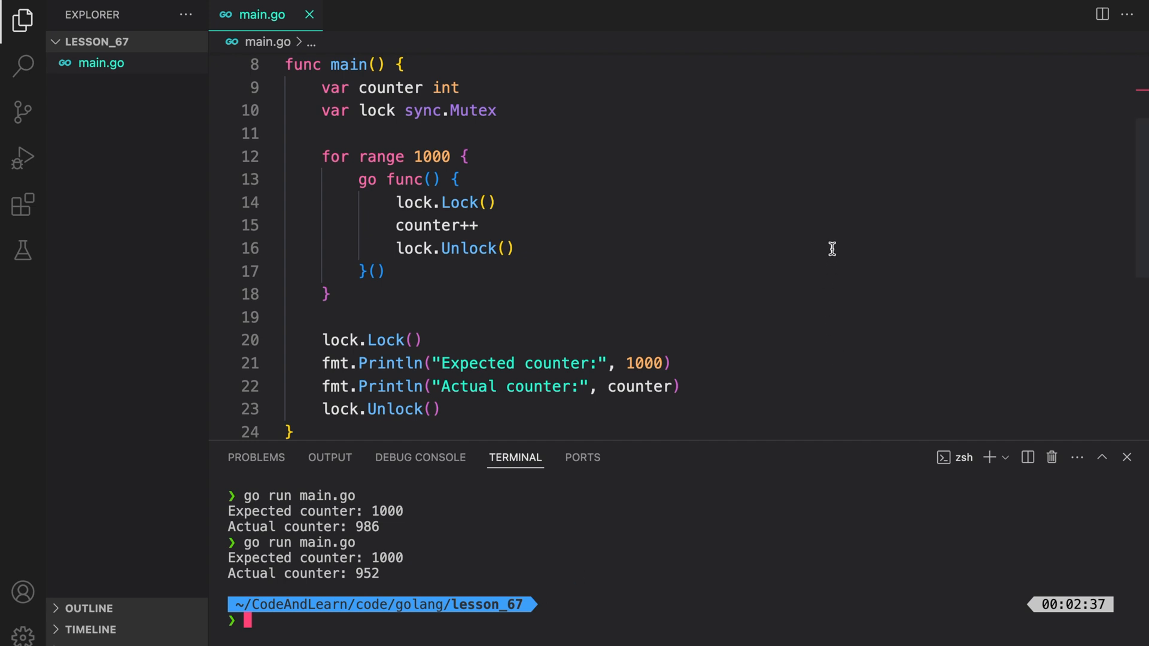